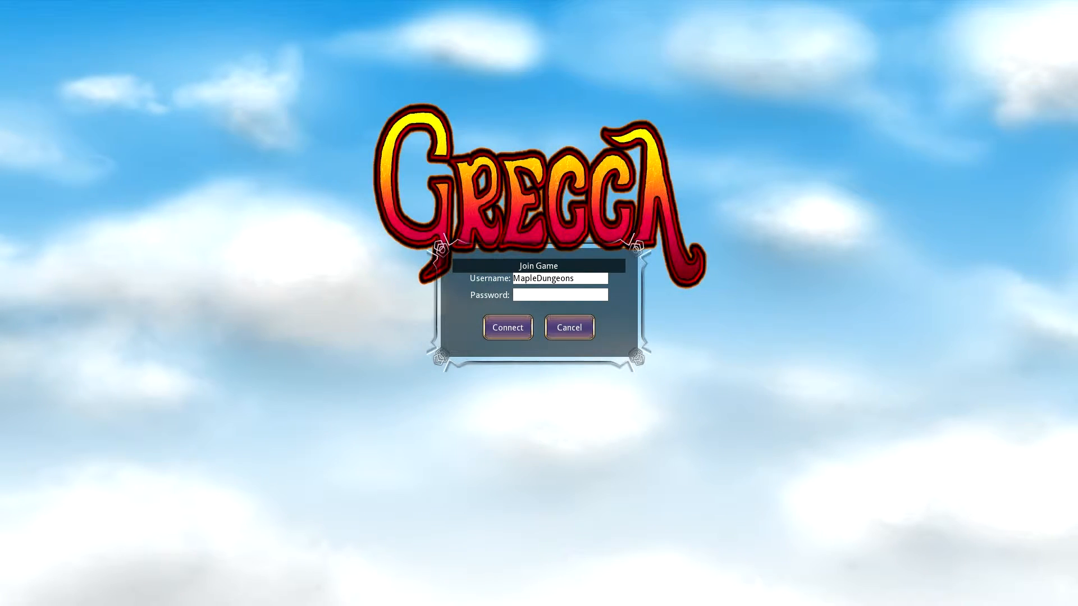
- Enter the account password and connect to Grecca
type("*")
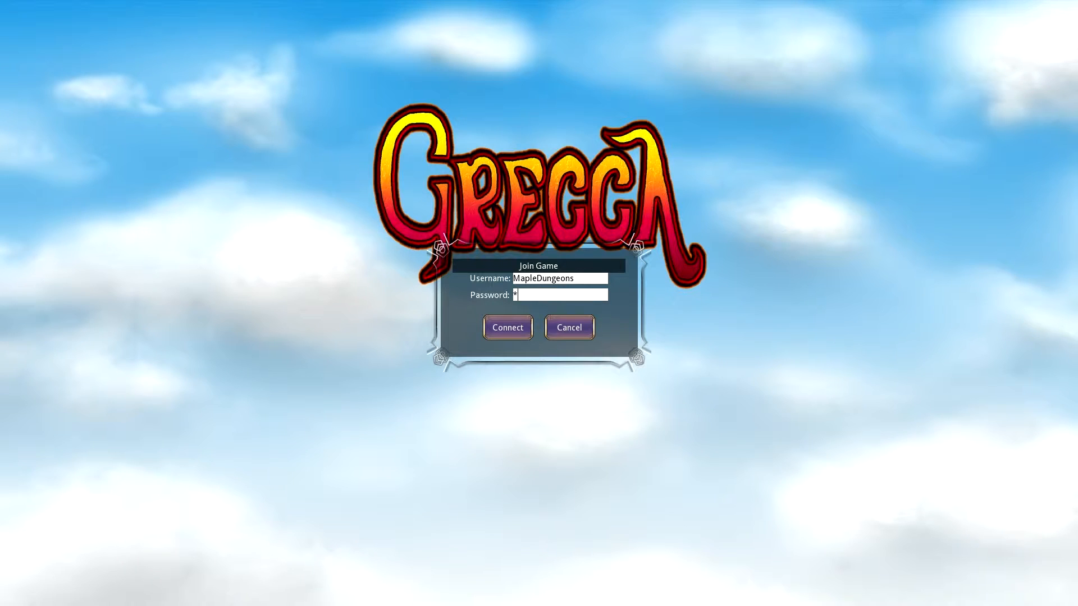
type("*****")
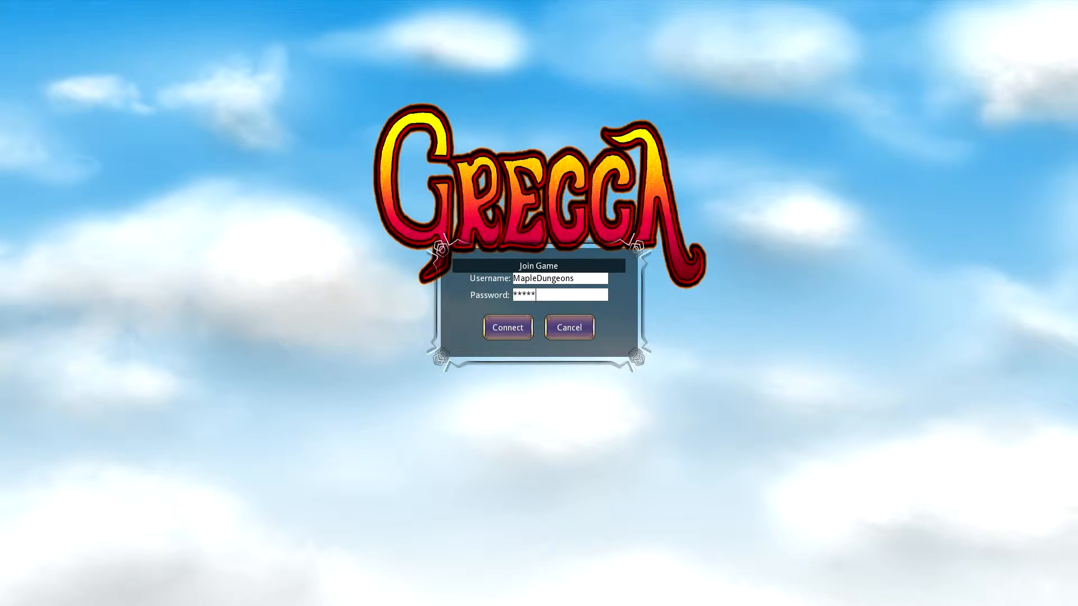
type("*")
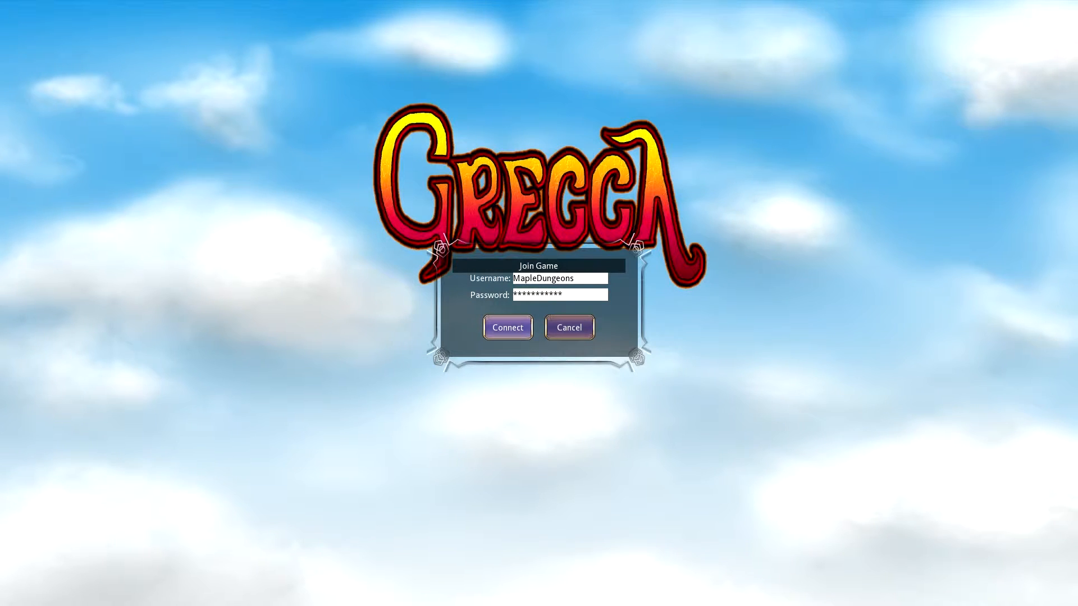
left_click(507, 327)
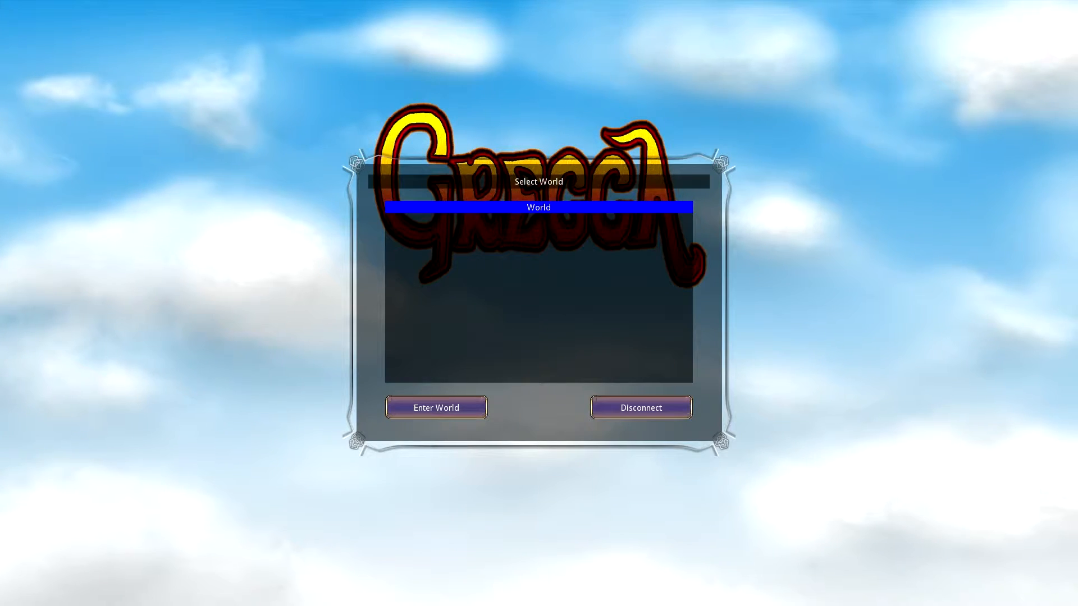
- Enter the World server, name the character Maple2, keep class Player, and randomize its look
left_click(436, 406)
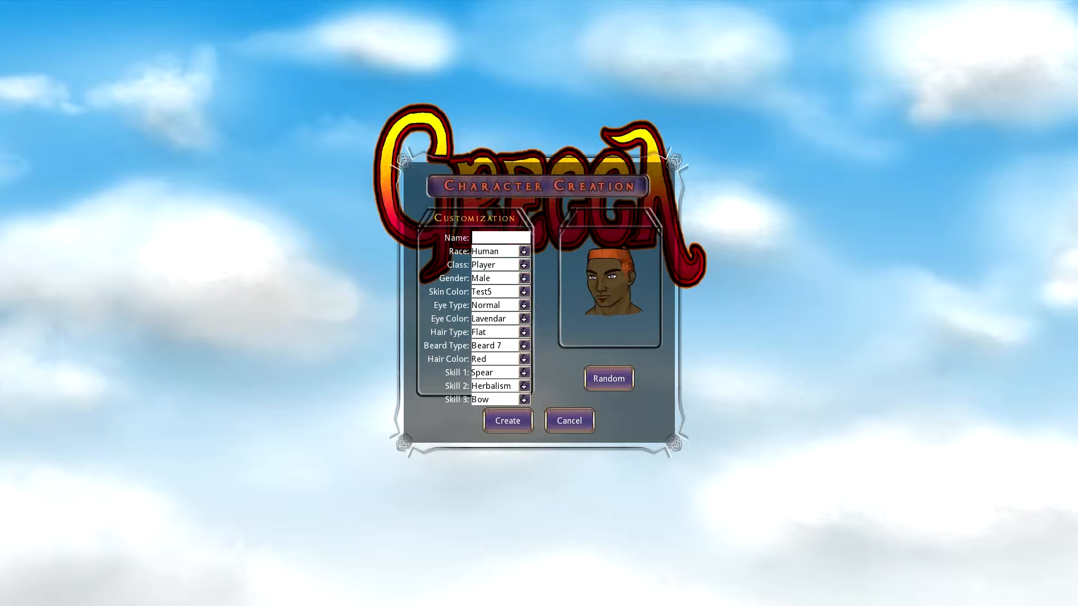
type("M")
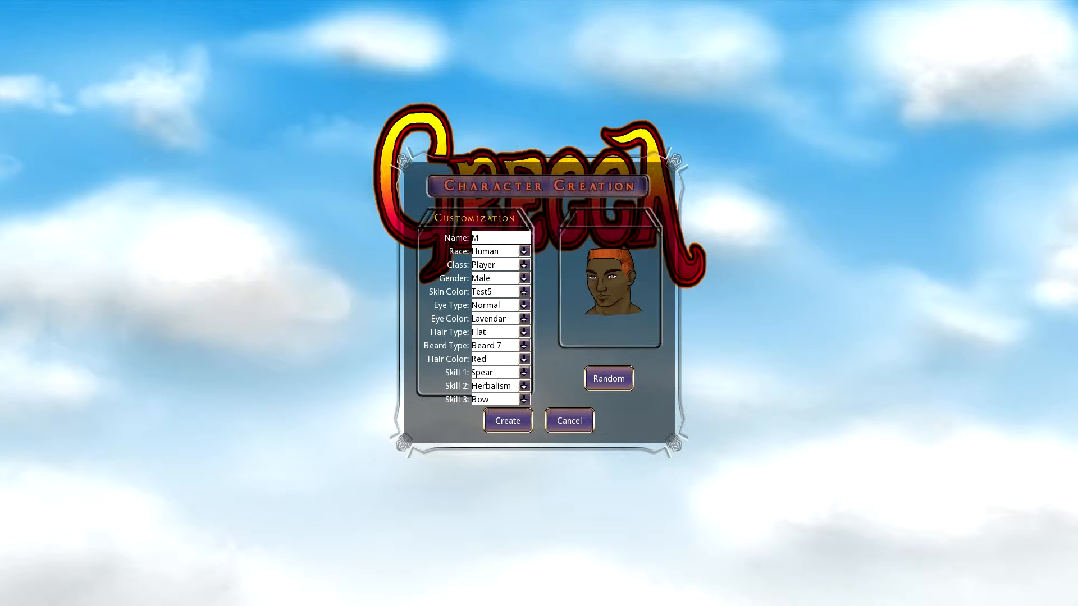
type("aple2")
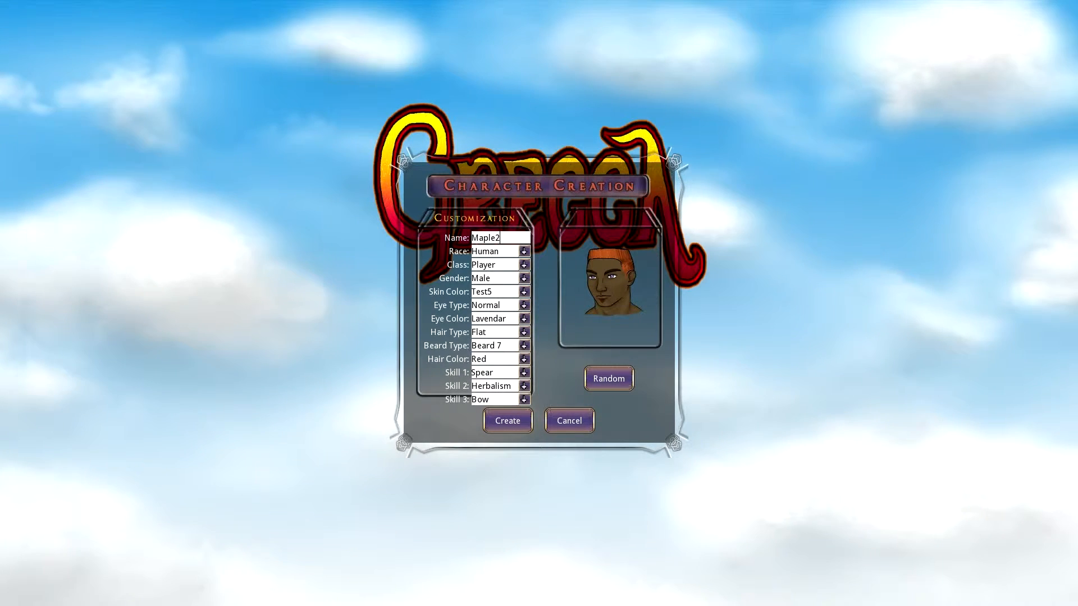
left_click(523, 385)
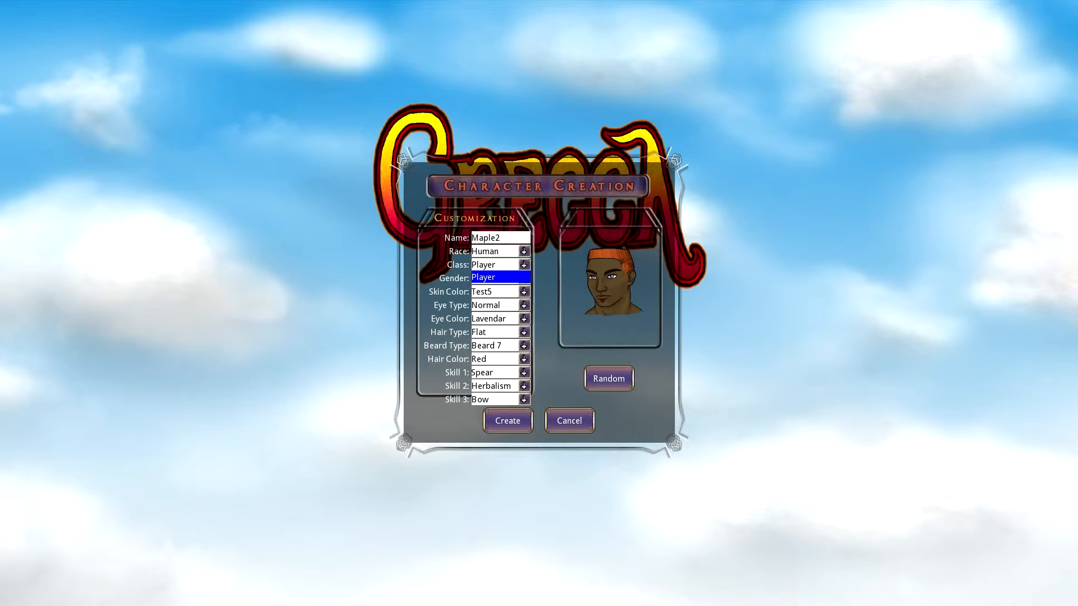
left_click(523, 278)
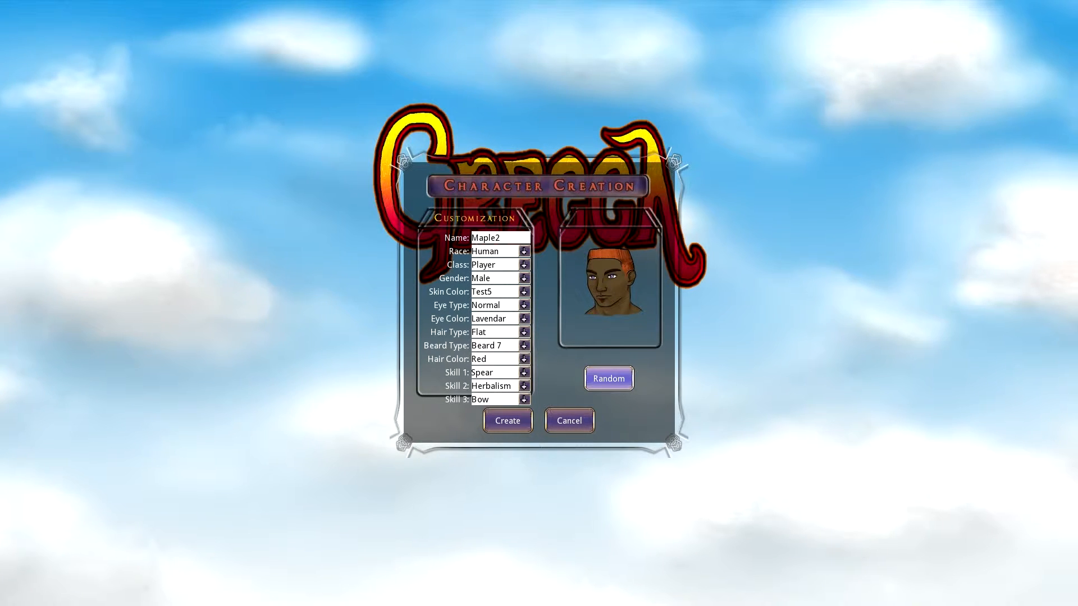
left_click(608, 377)
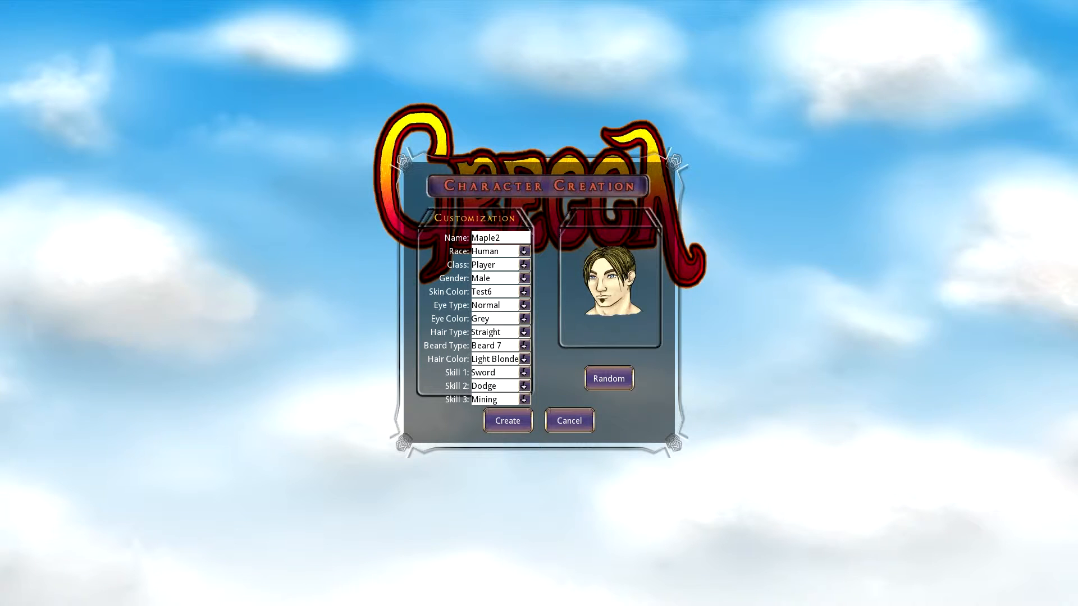
- Replace Dodge with Shield as skill 2, keep Mining as skill 3, and create Maple2
left_click(524, 385)
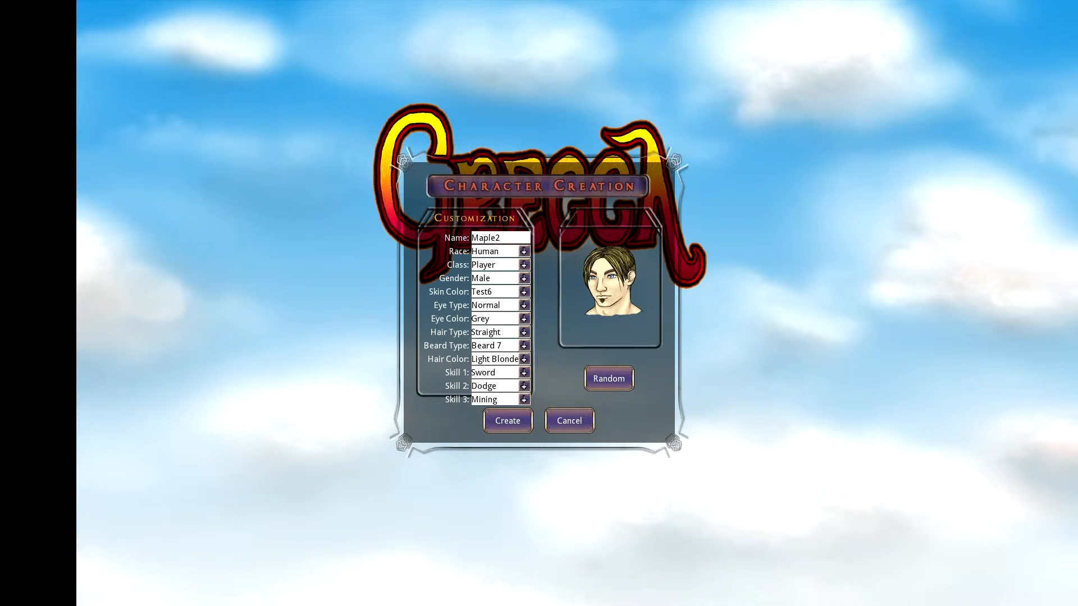
left_click(524, 385)
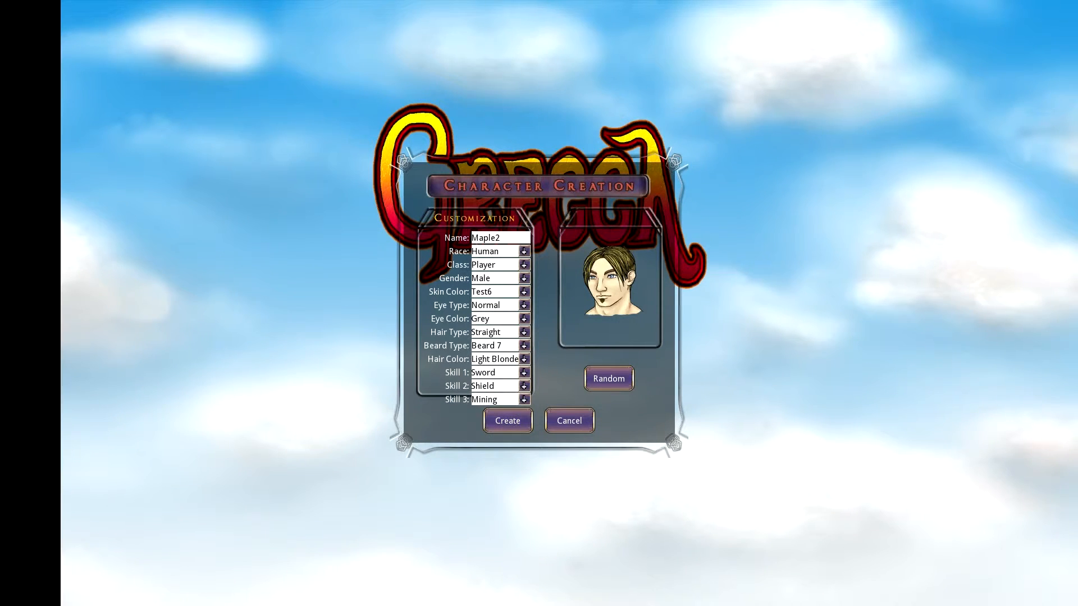
left_click(523, 399)
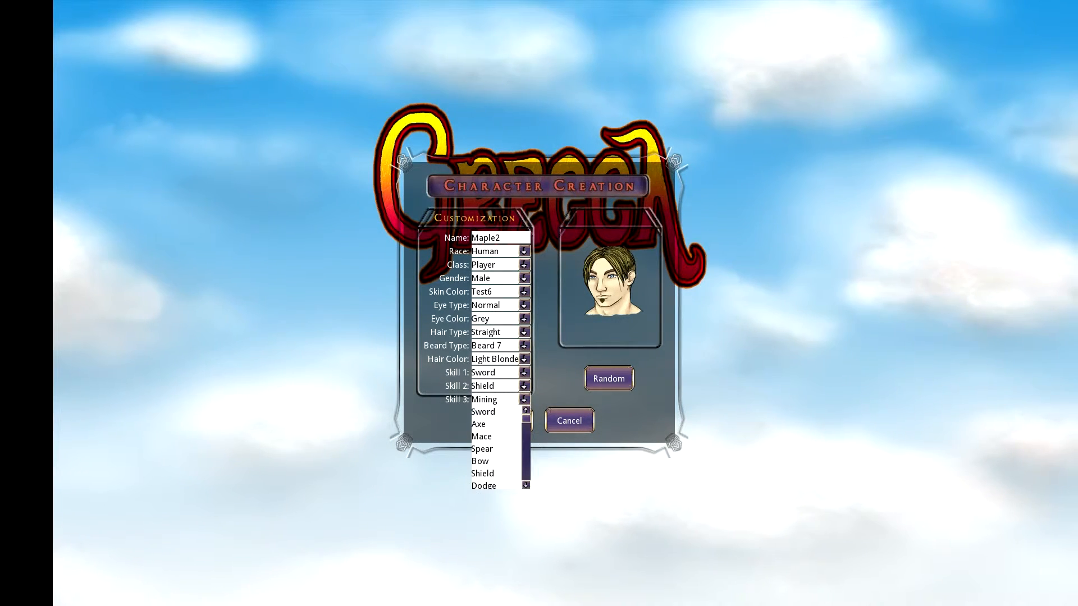
left_click(483, 399)
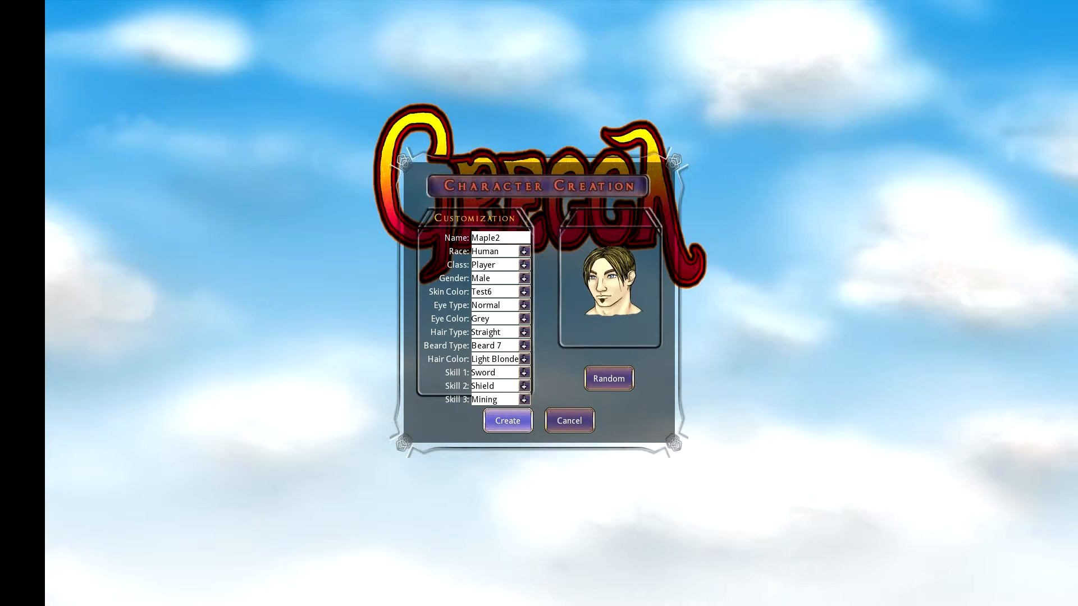
left_click(507, 420)
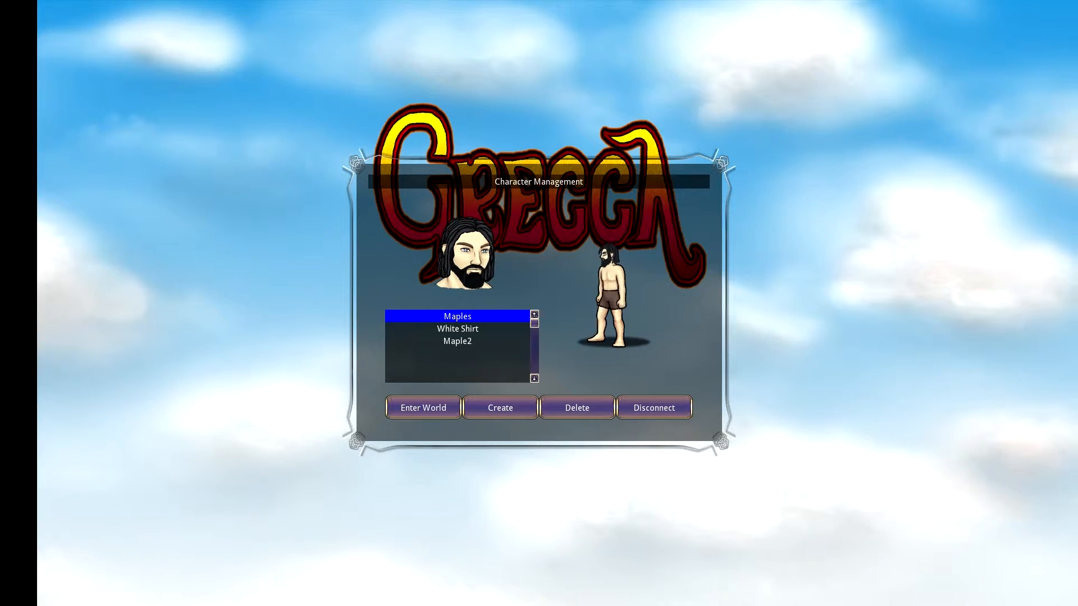
- Select Maple2, enter the world, and dismiss the controls help window
left_click(457, 340)
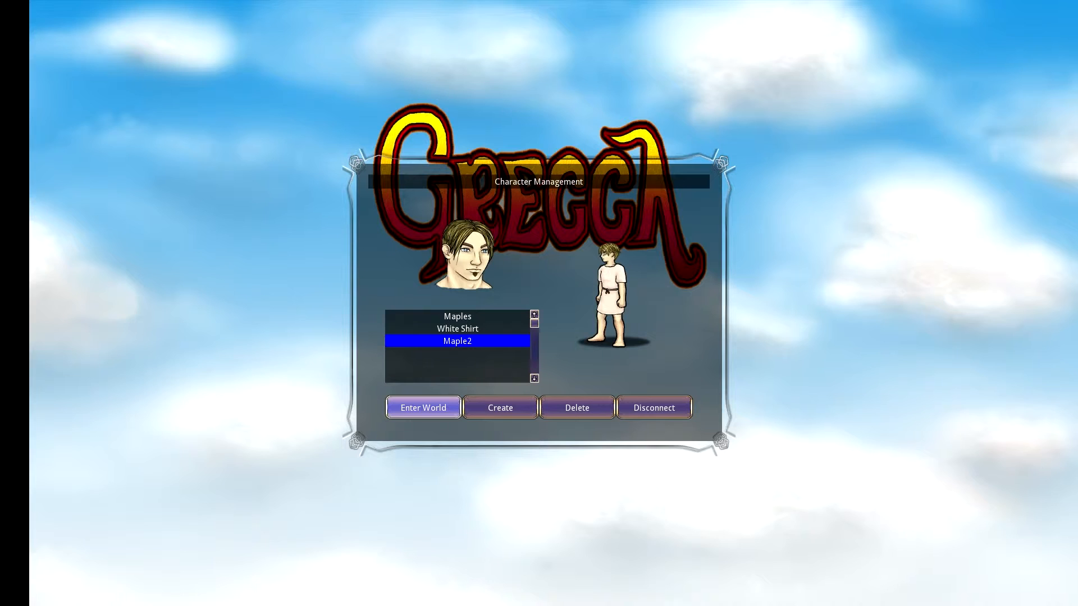
left_click(422, 407)
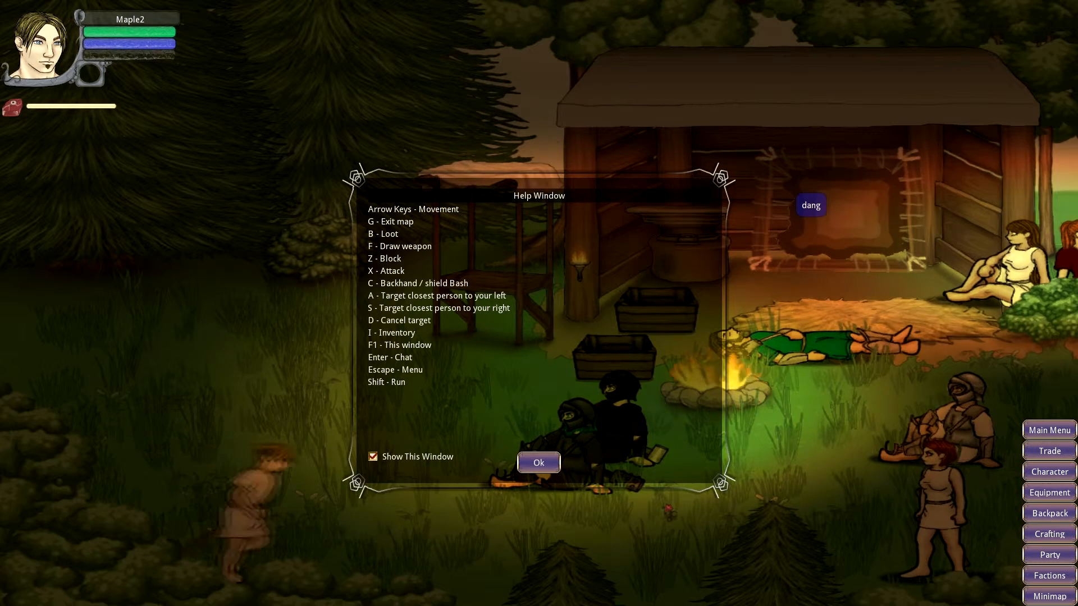
left_click(538, 462)
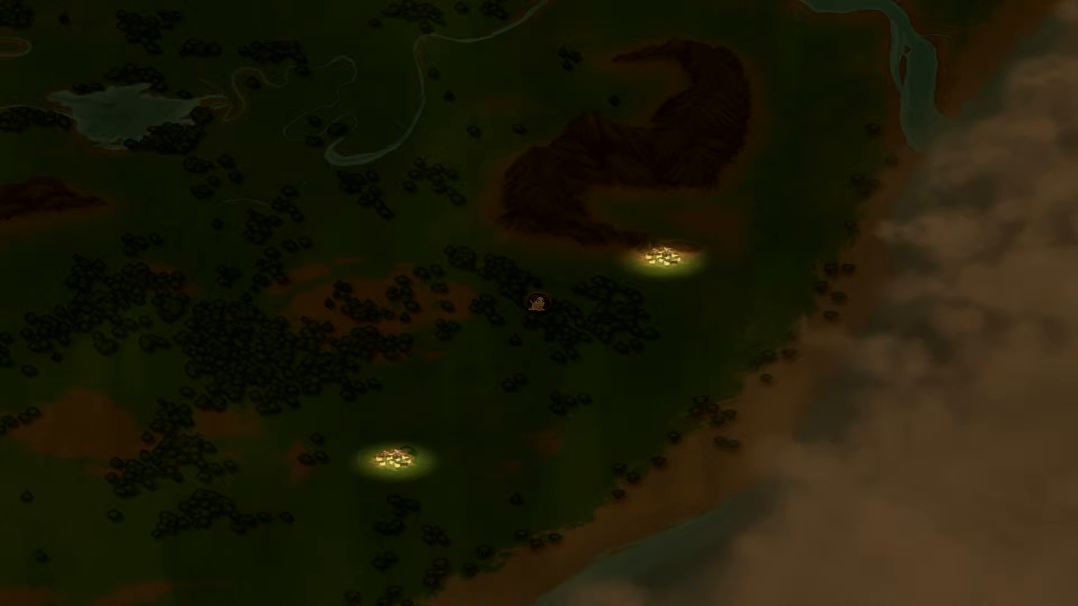
- Travel from the character's map marker into town and dismiss the help window
left_click(538, 303)
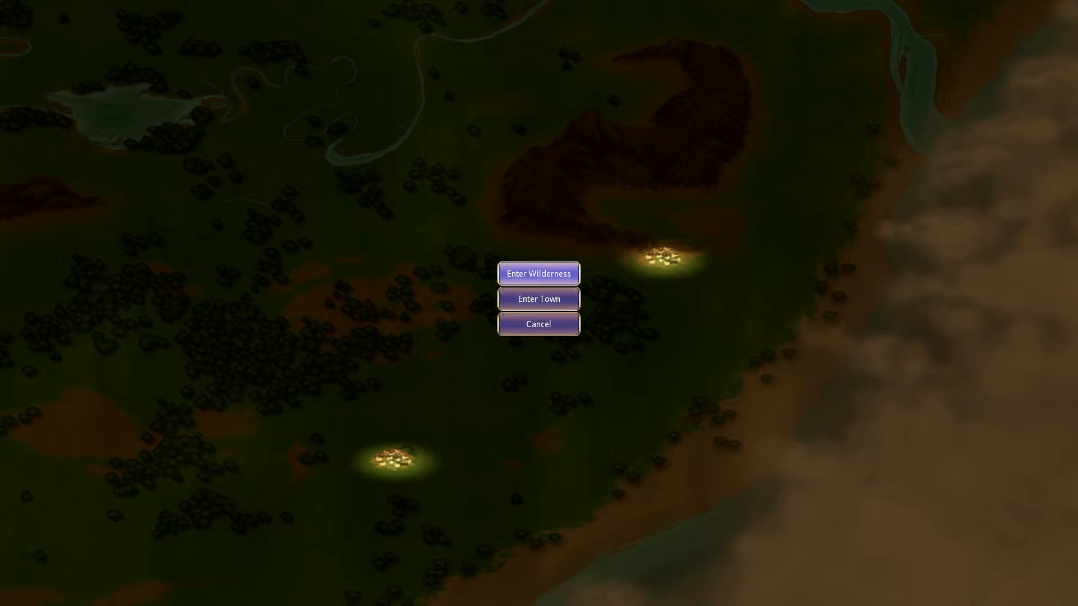
left_click(538, 298)
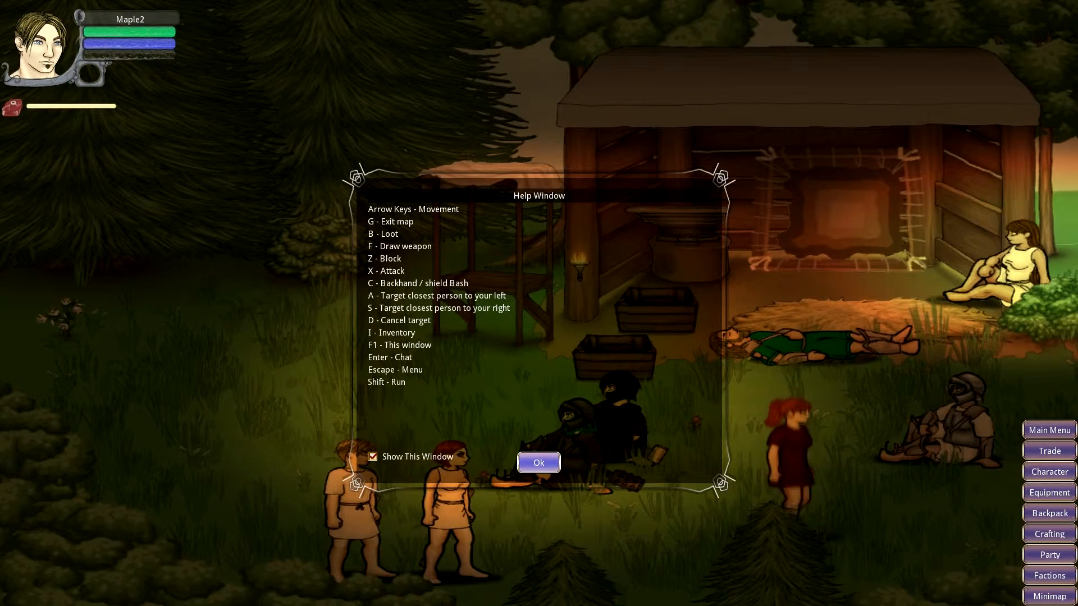
left_click(539, 462)
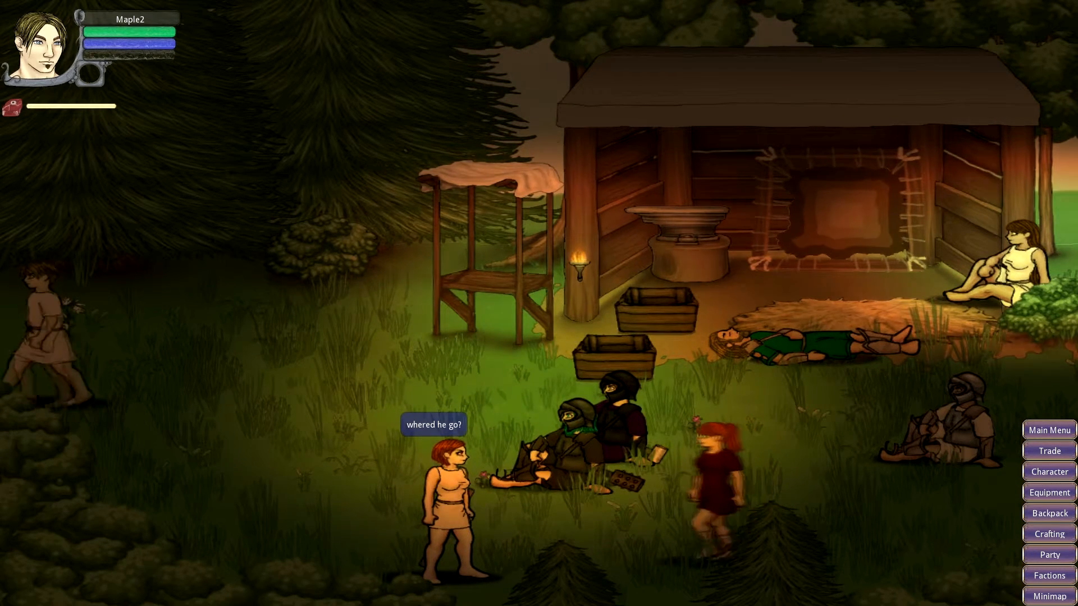
- Leave the town map into the wilderness and dismiss the help window
left_click(1048, 596)
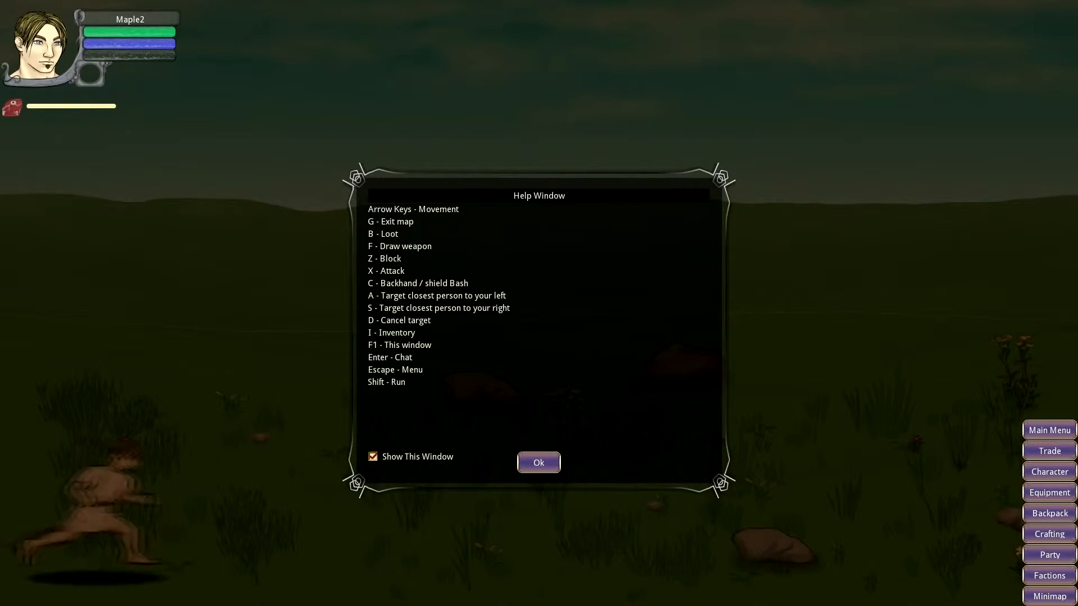
left_click(538, 463)
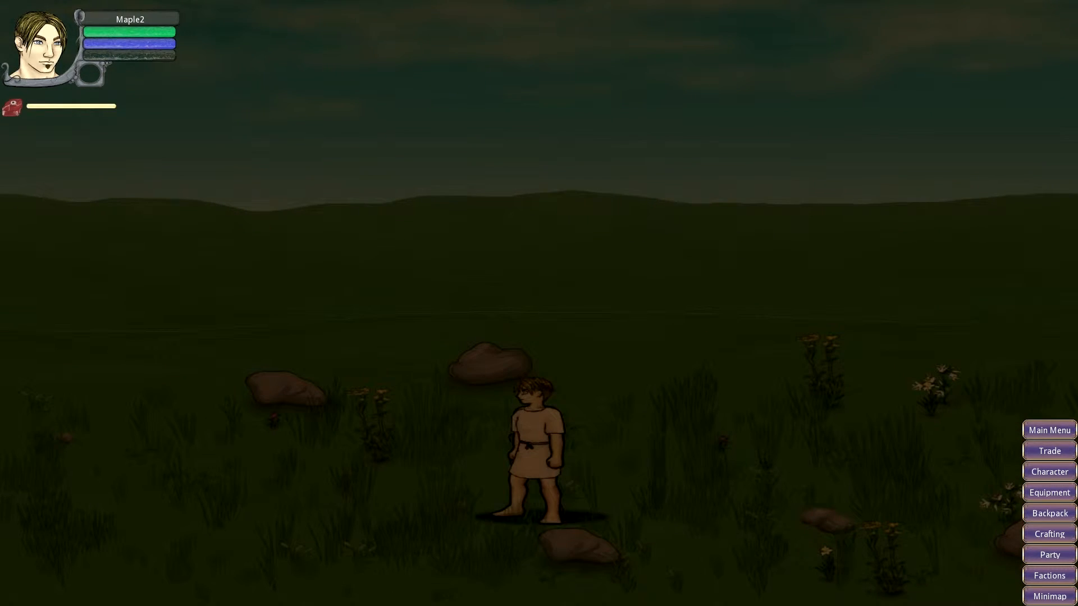
- Browse Woodworking, Cooking, Alchemy and Architecture recipes, checking the Rock Counter requirements
left_click(1047, 534)
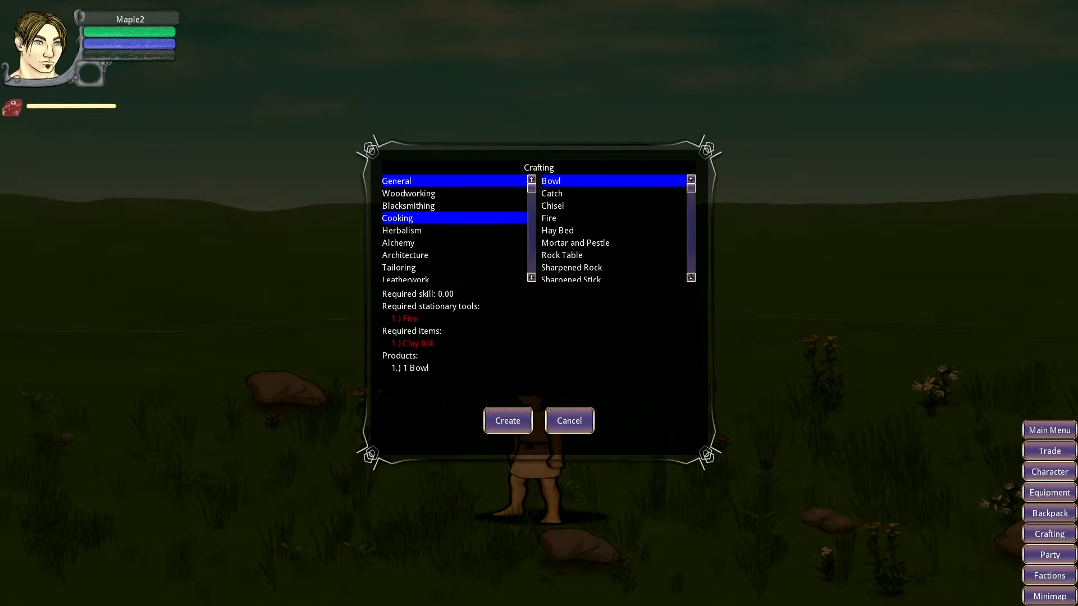
left_click(408, 193)
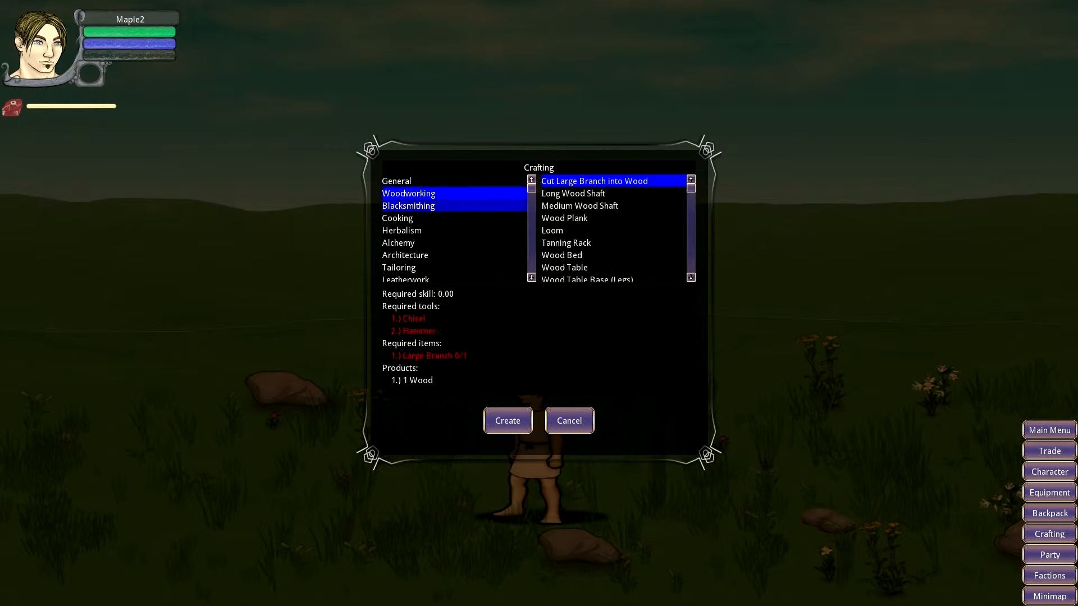
left_click(408, 205)
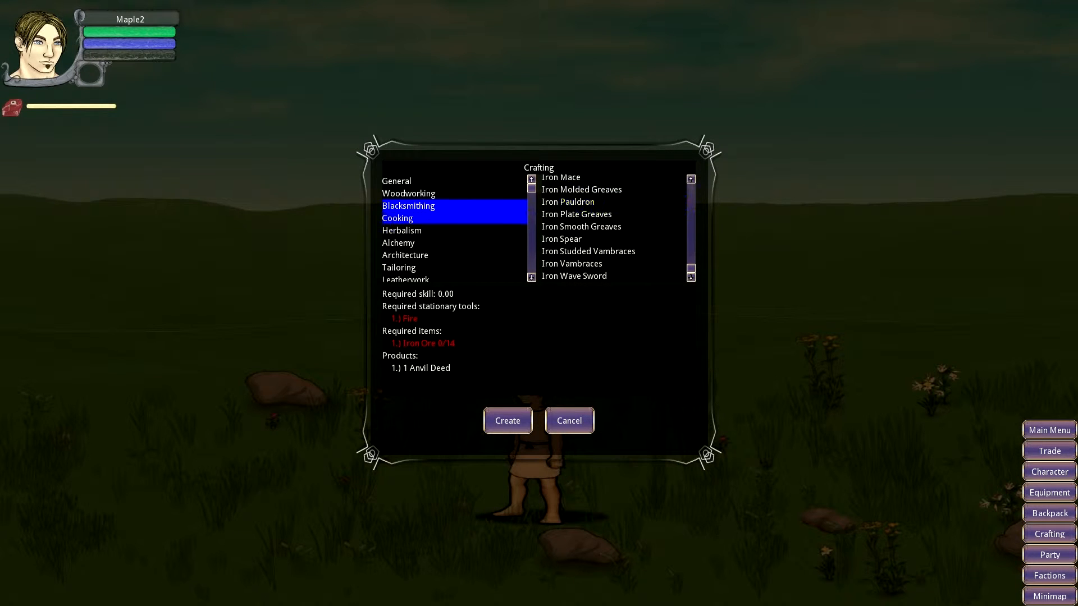
left_click(398, 217)
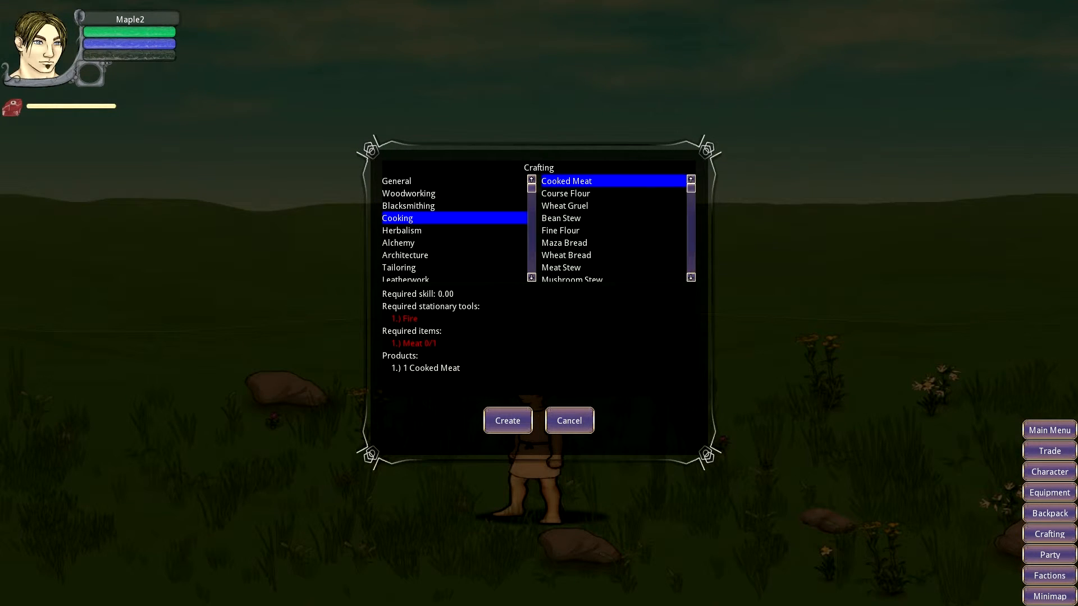
left_click(397, 239)
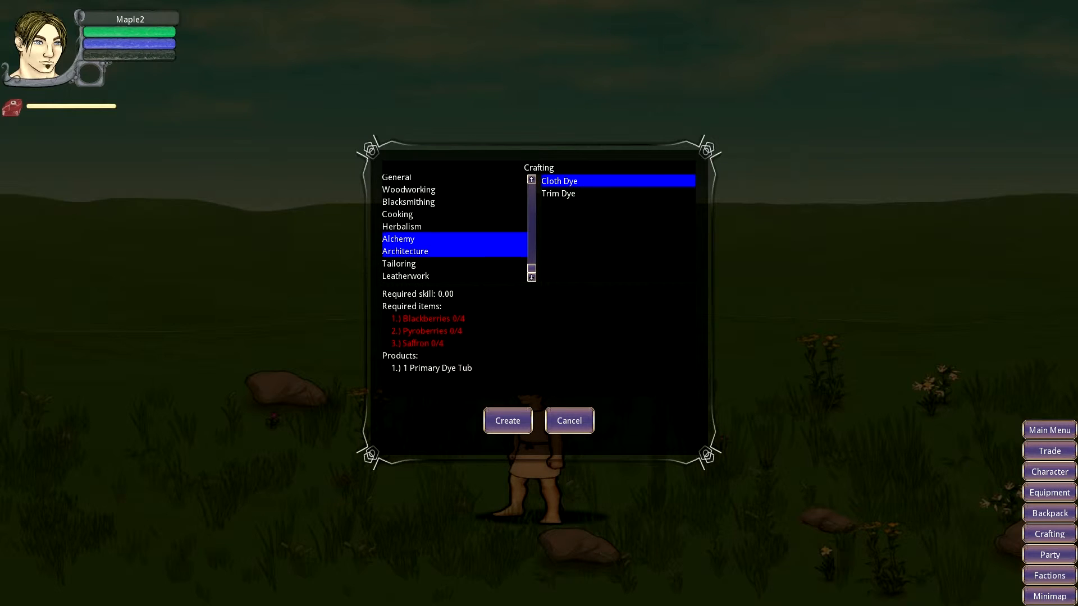
left_click(404, 251)
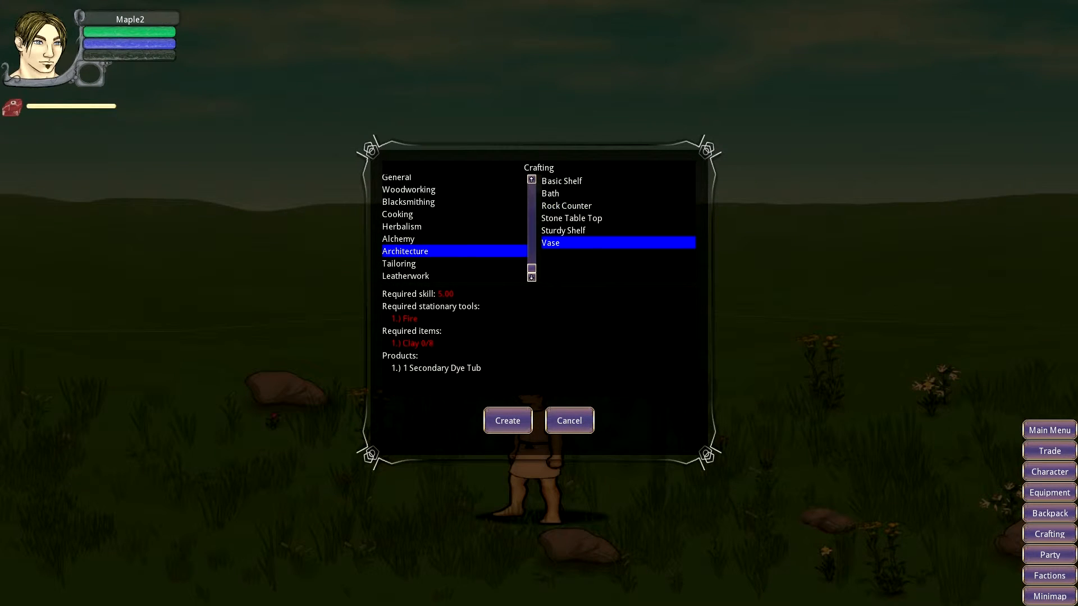
left_click(566, 206)
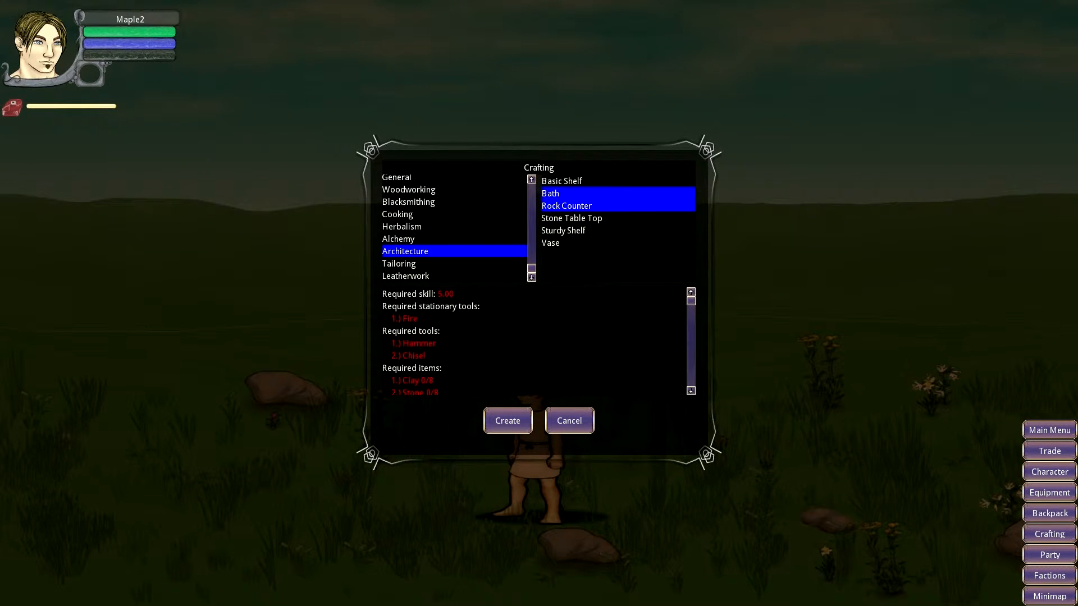
- Browse Leatherwork, Tailoring and Blacksmithing recipes, then close the crafting window
left_click(405, 276)
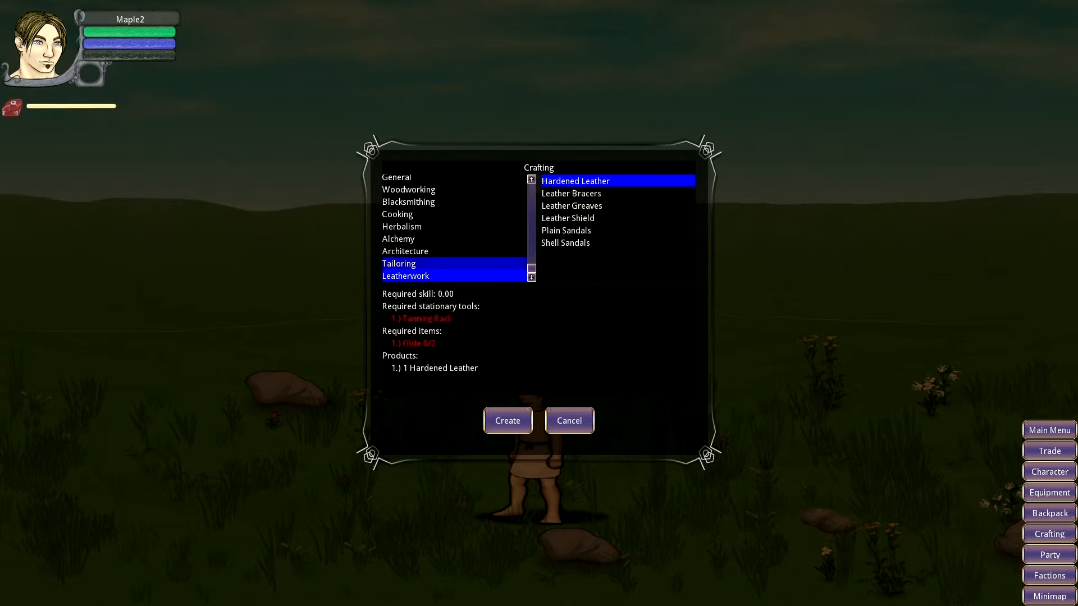
left_click(399, 264)
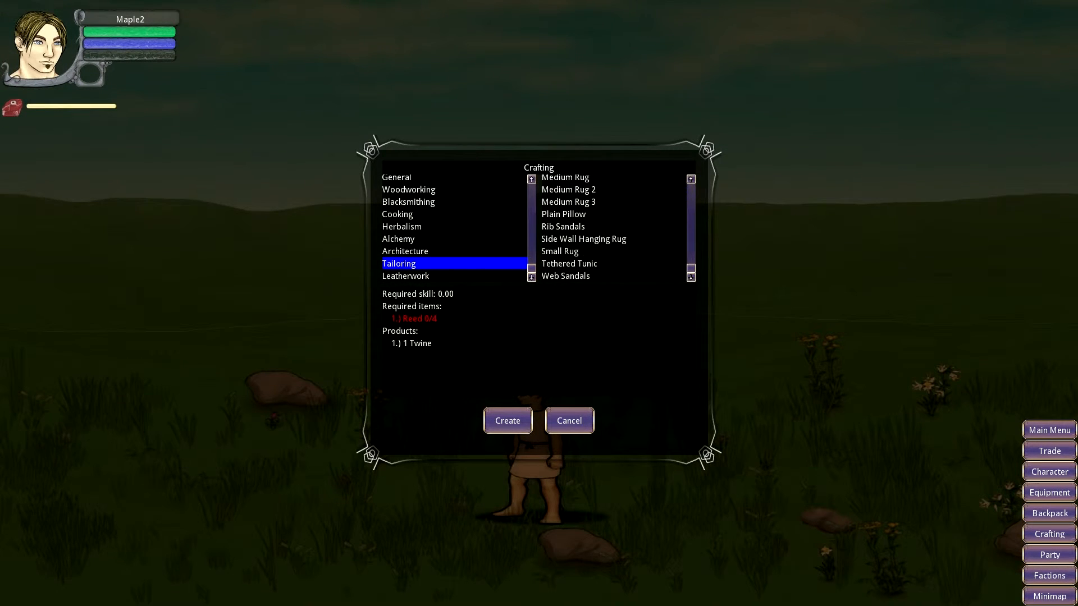
left_click(405, 275)
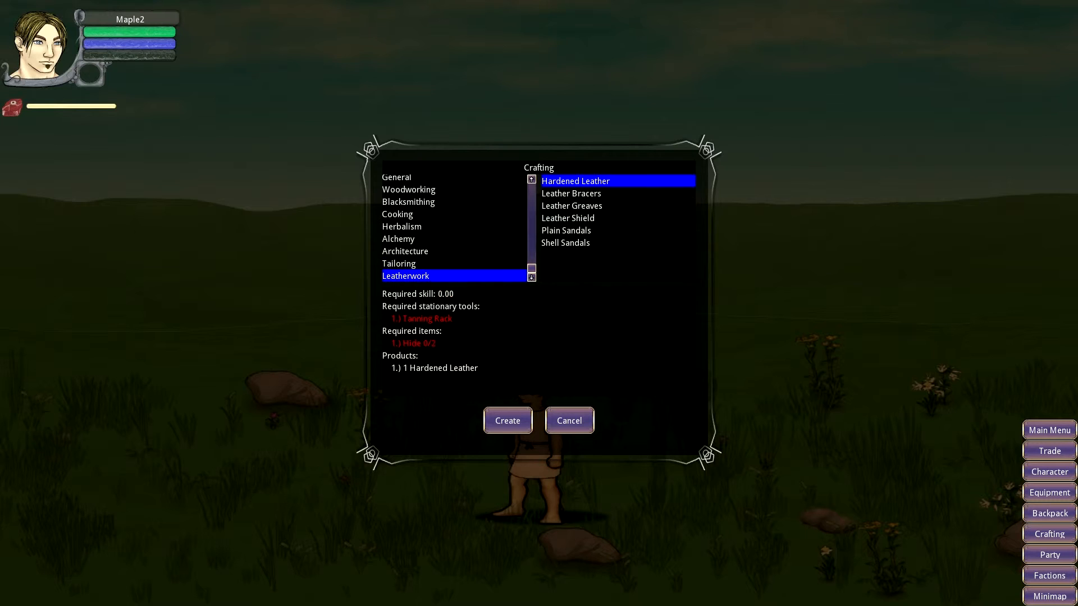
left_click(408, 202)
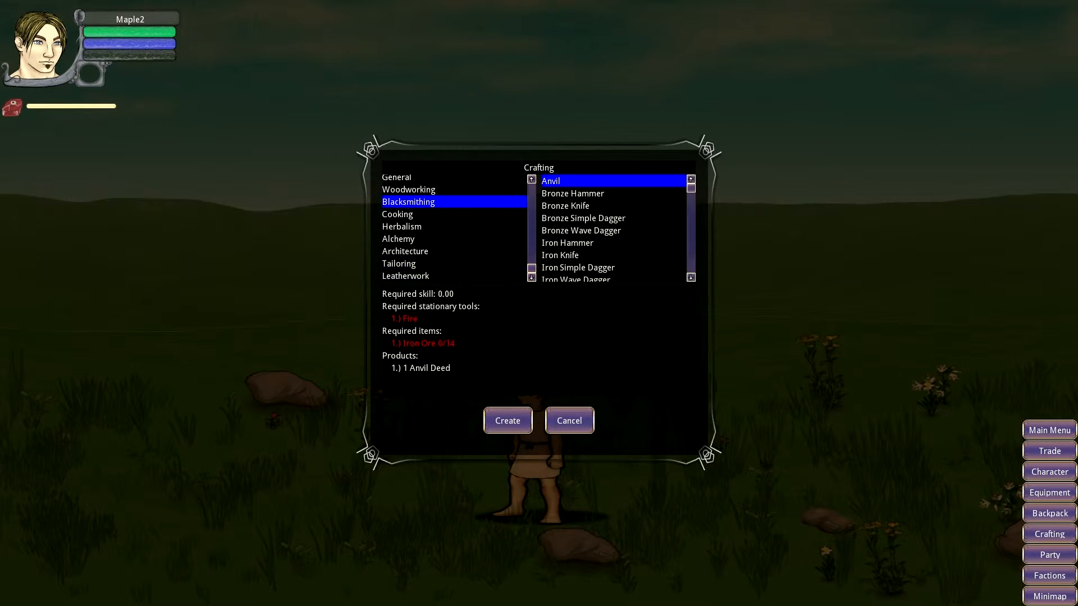
left_click(398, 264)
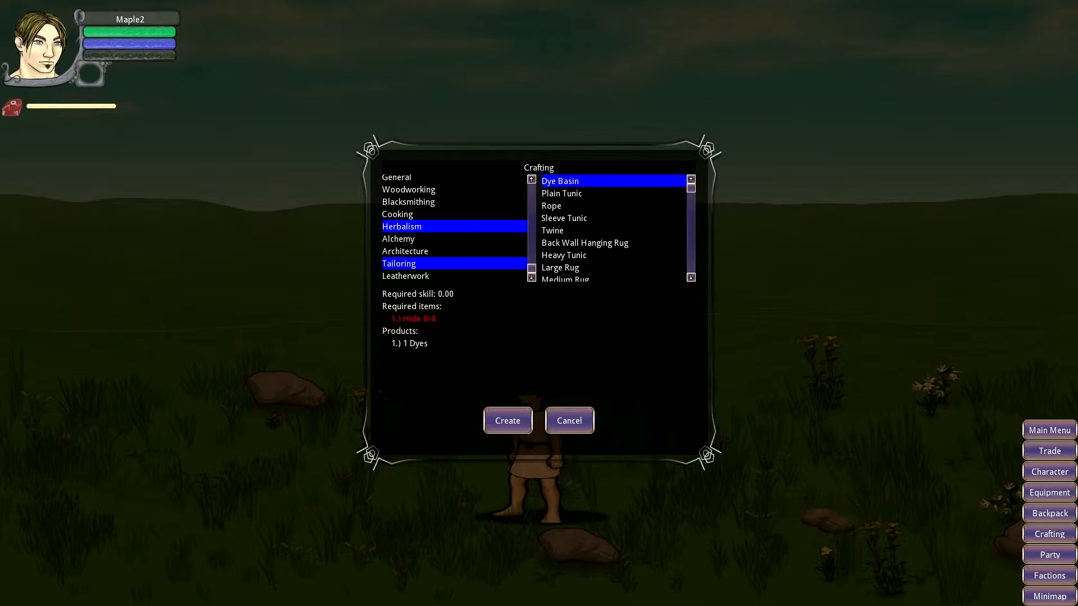
left_click(405, 251)
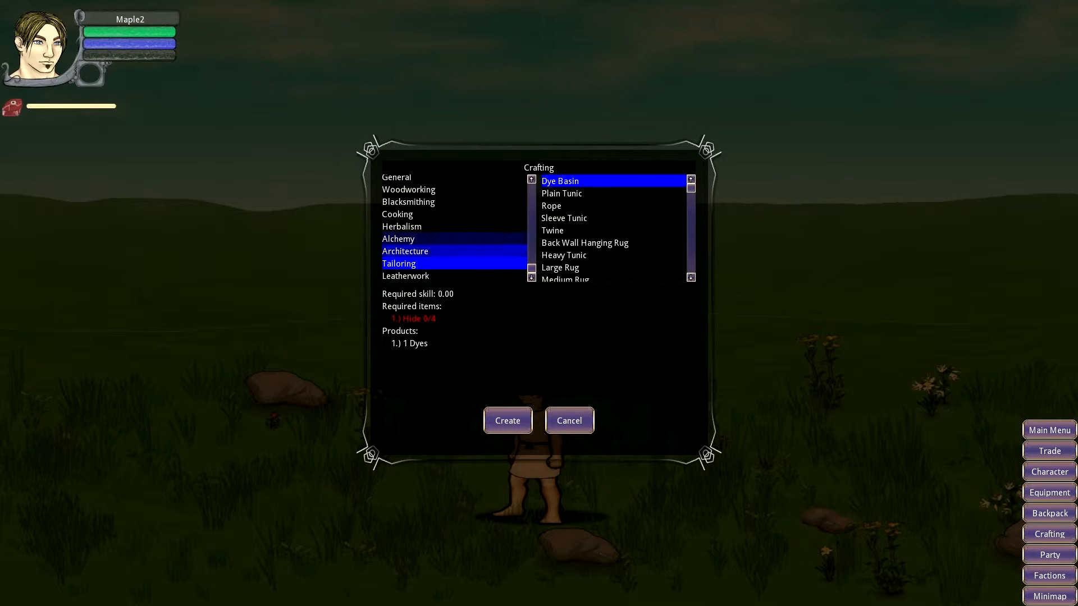
left_click(560, 267)
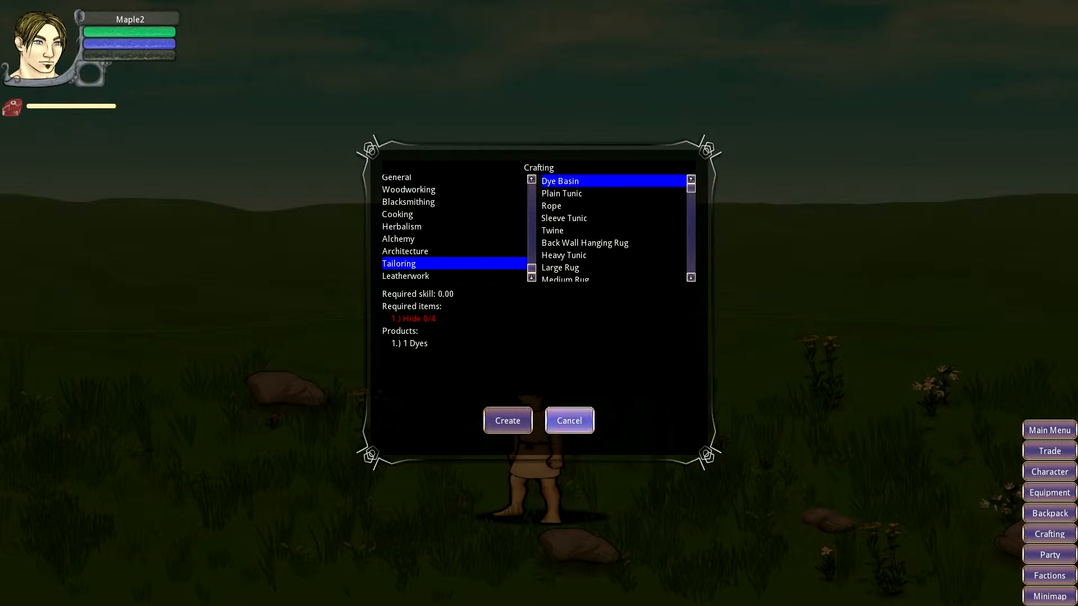
left_click(569, 420)
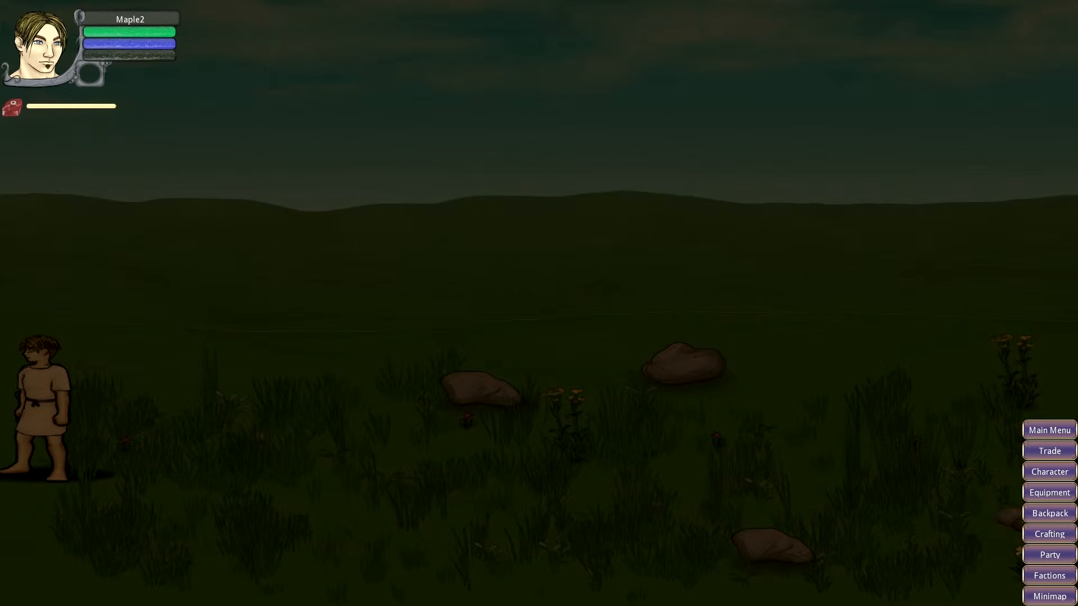
- Select Sparta in the factions list and confirm a request to join it
left_click(1049, 575)
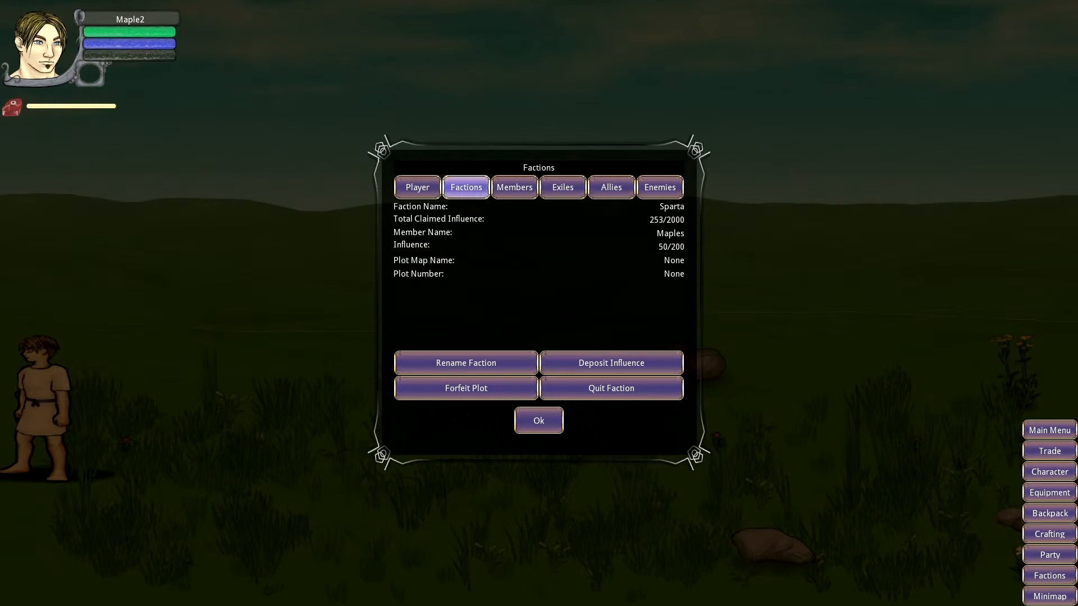
left_click(465, 187)
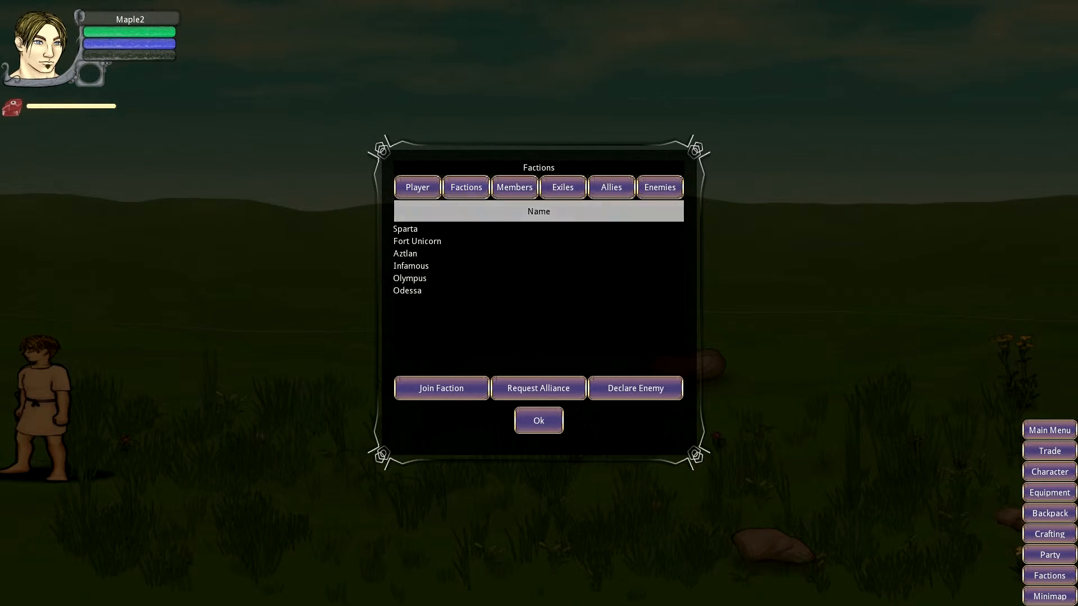
left_click(416, 241)
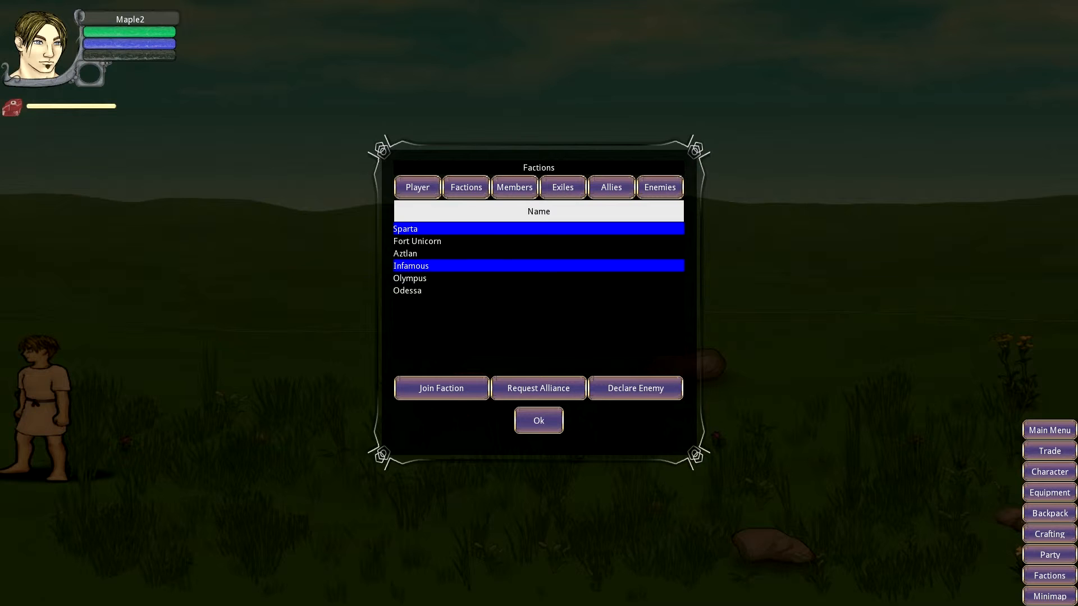
left_click(409, 278)
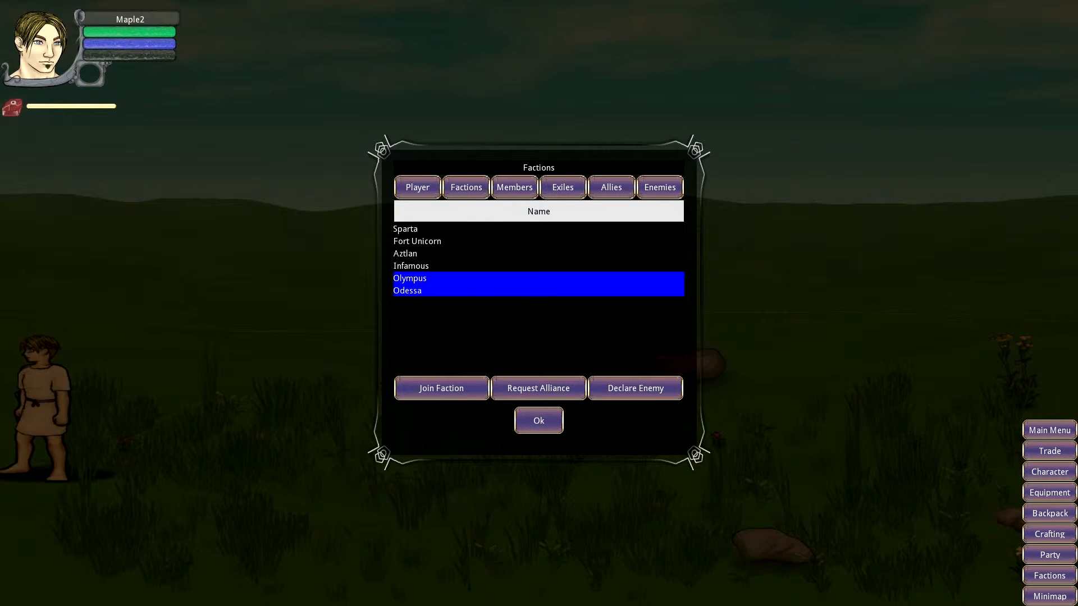
left_click(404, 228)
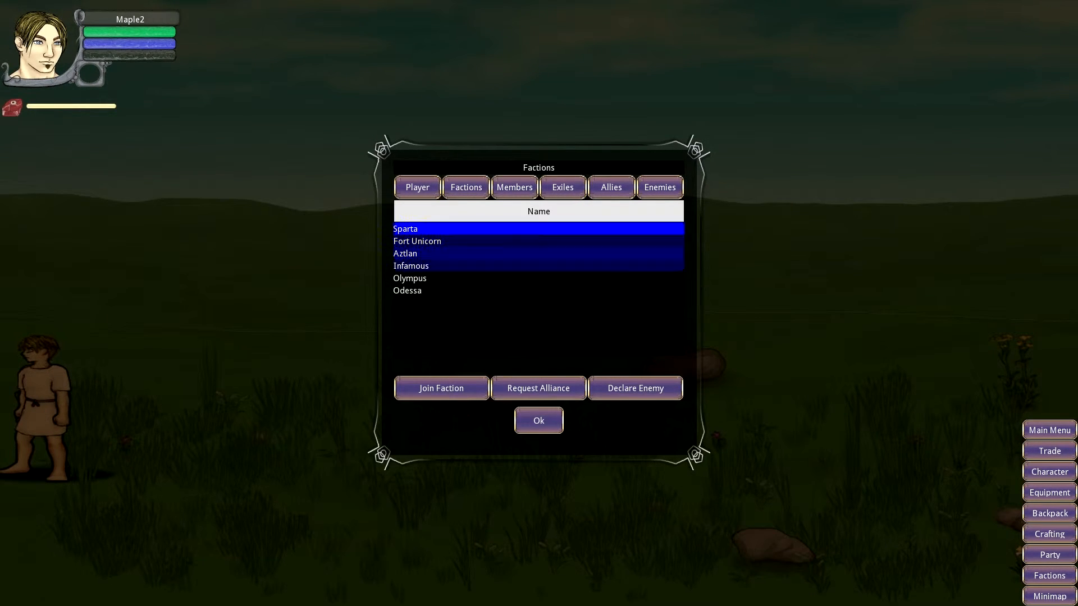
left_click(440, 388)
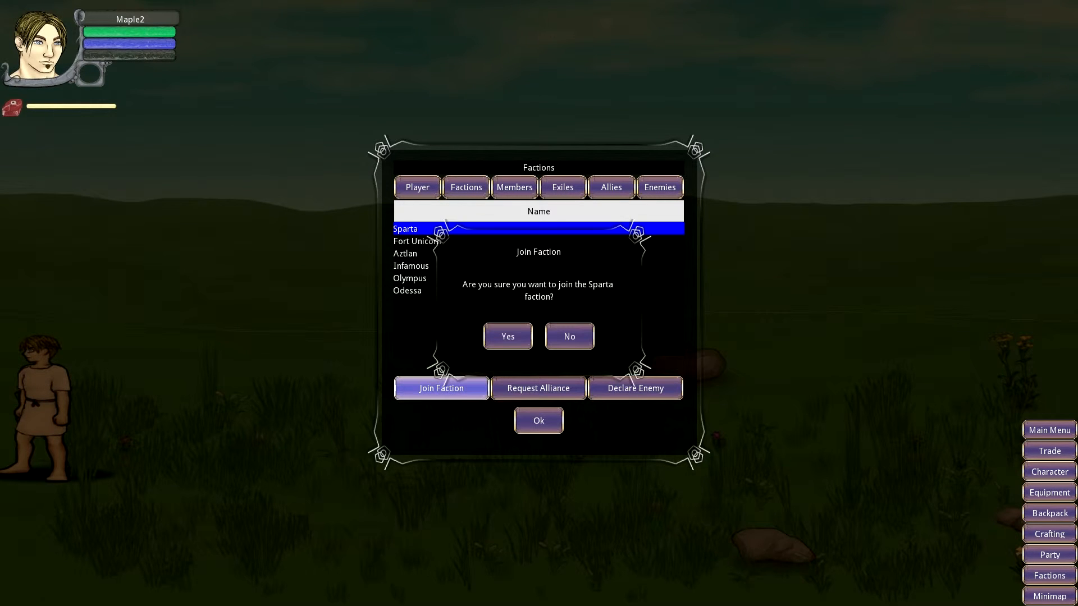
left_click(508, 336)
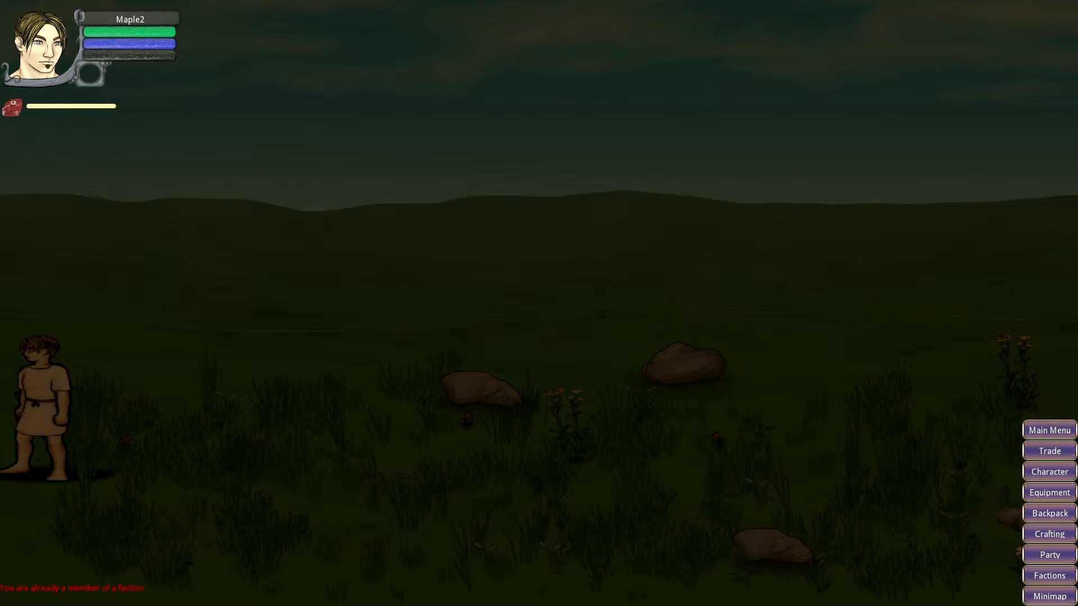
- Review Sparta's member list and the factions list, then close faction information
left_click(1048, 575)
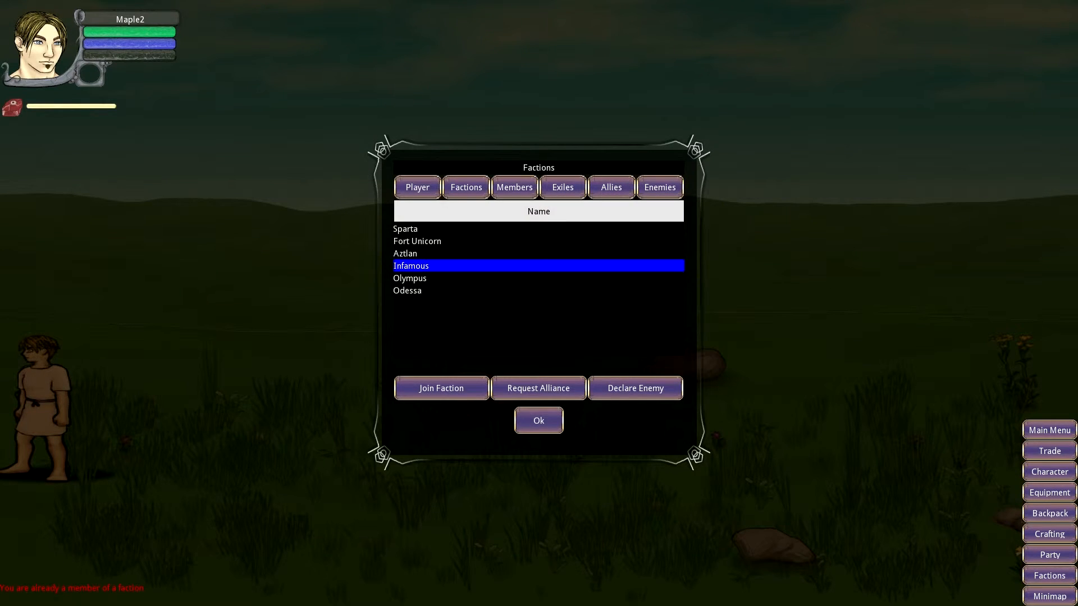
left_click(514, 187)
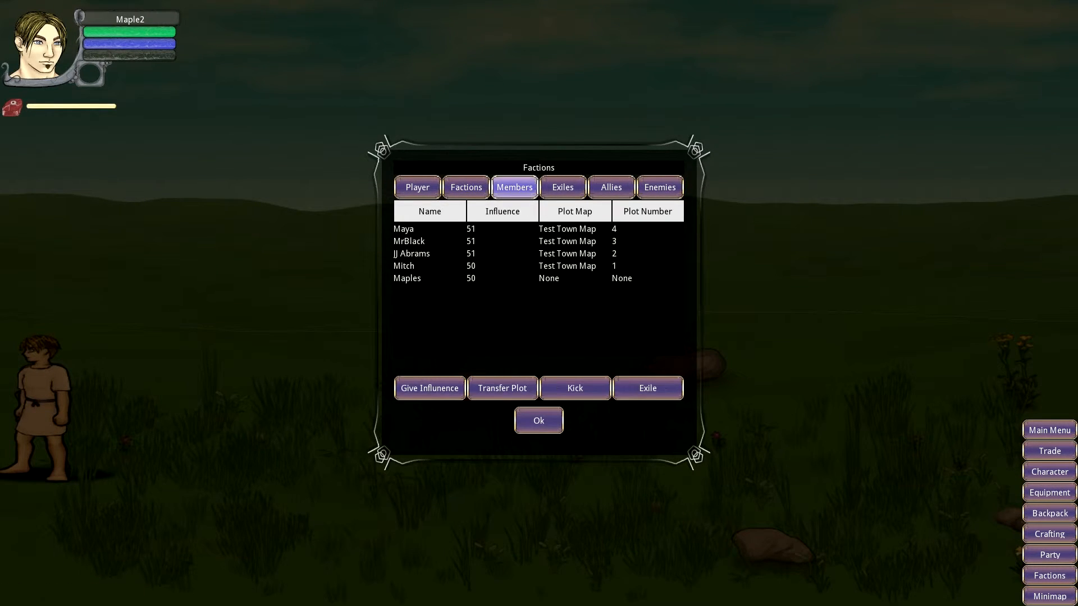
left_click(466, 186)
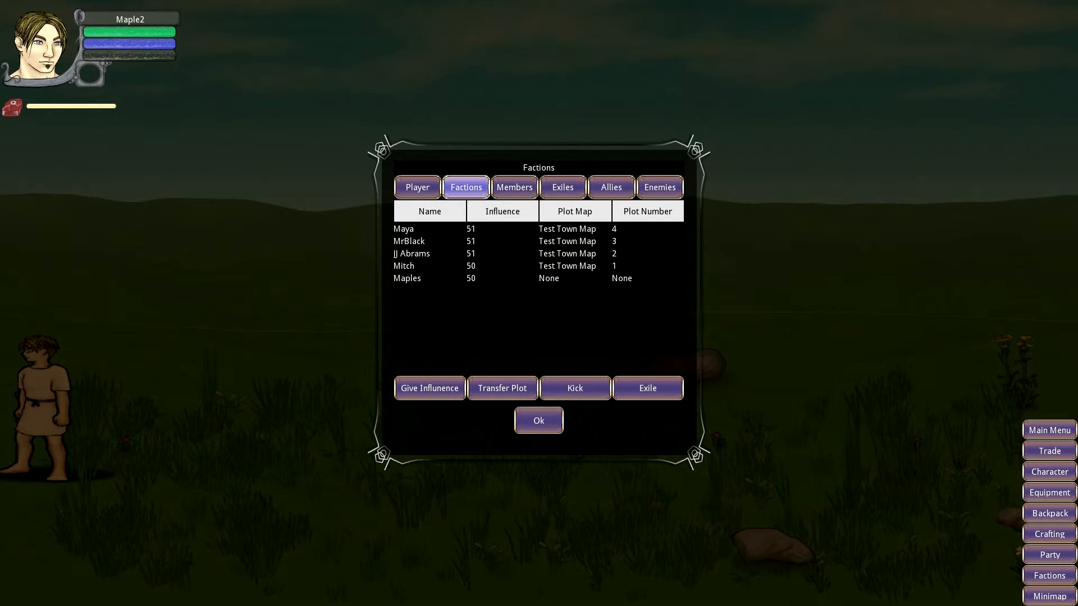
left_click(466, 187)
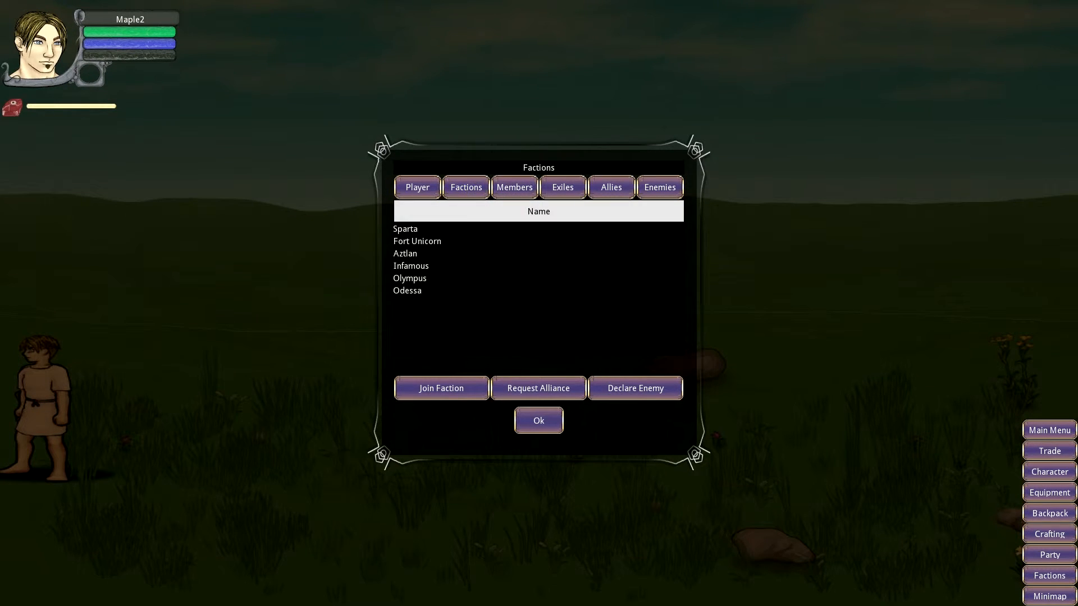
left_click(538, 420)
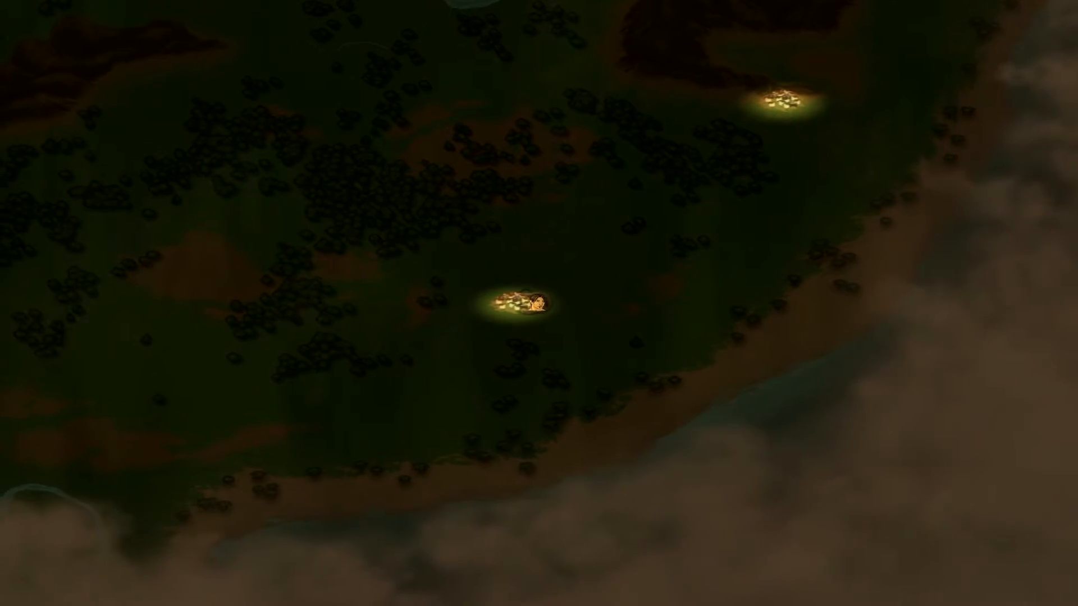
- Enter the lit settlement from the world map and dismiss the help window
left_click(521, 303)
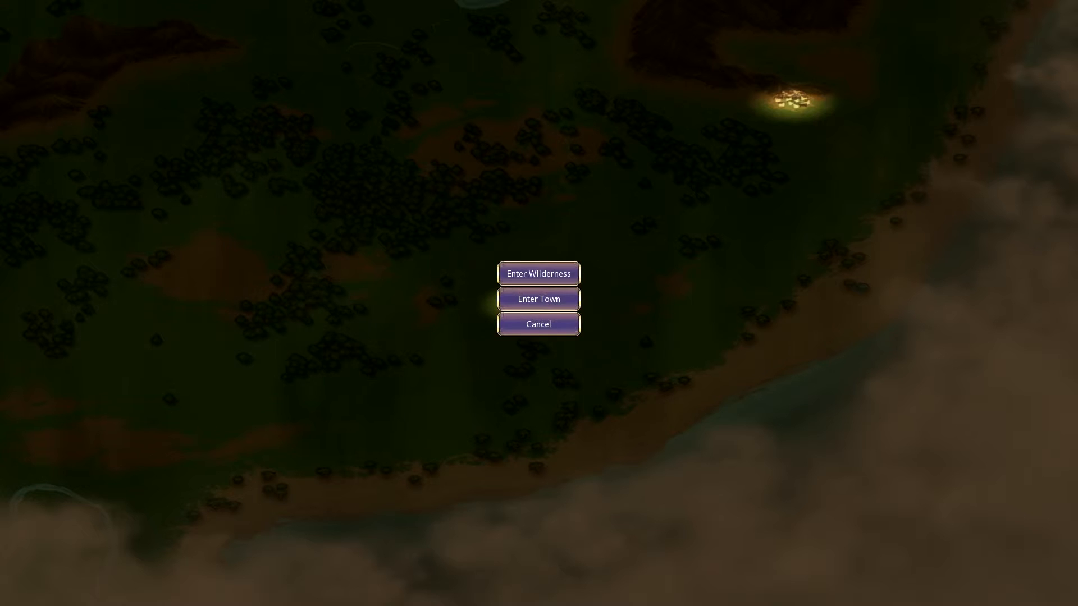
left_click(538, 298)
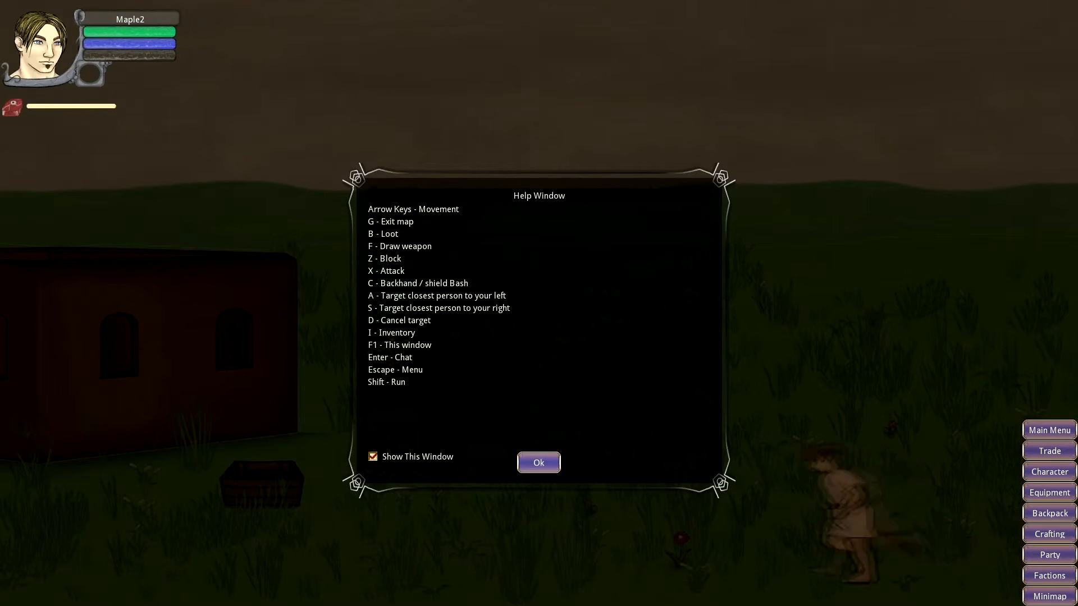
left_click(538, 462)
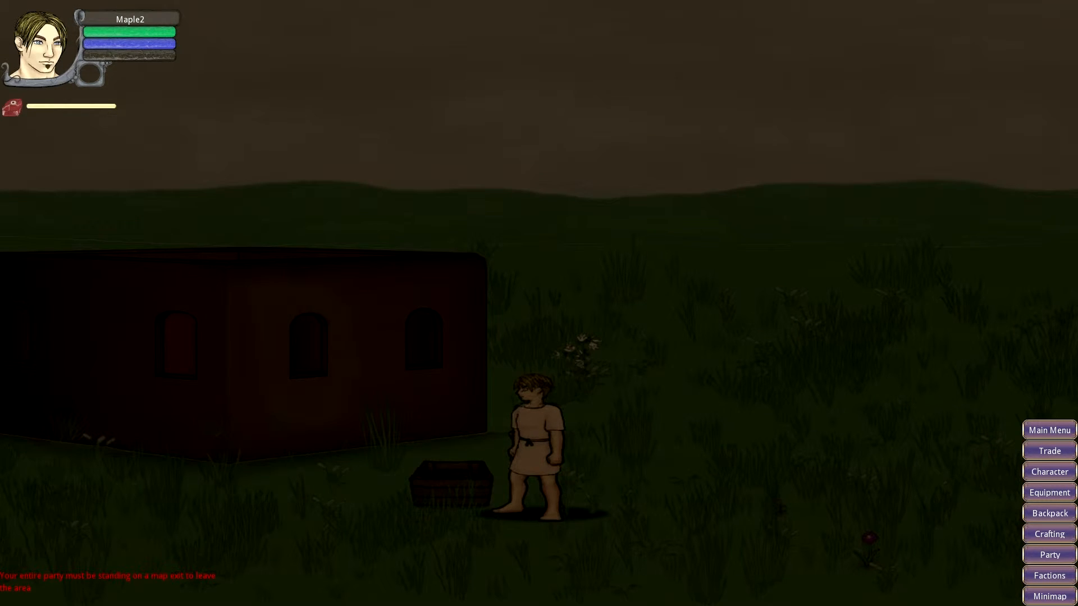
- Equip the axe, shield and shirt, then exit to the world map
left_click(462, 477)
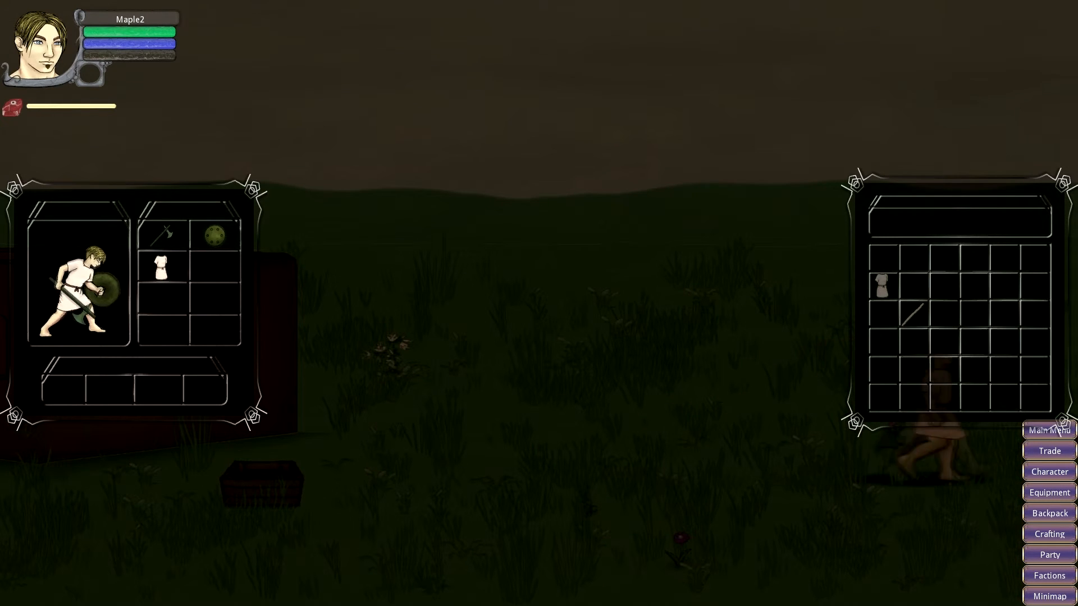
left_click(1049, 596)
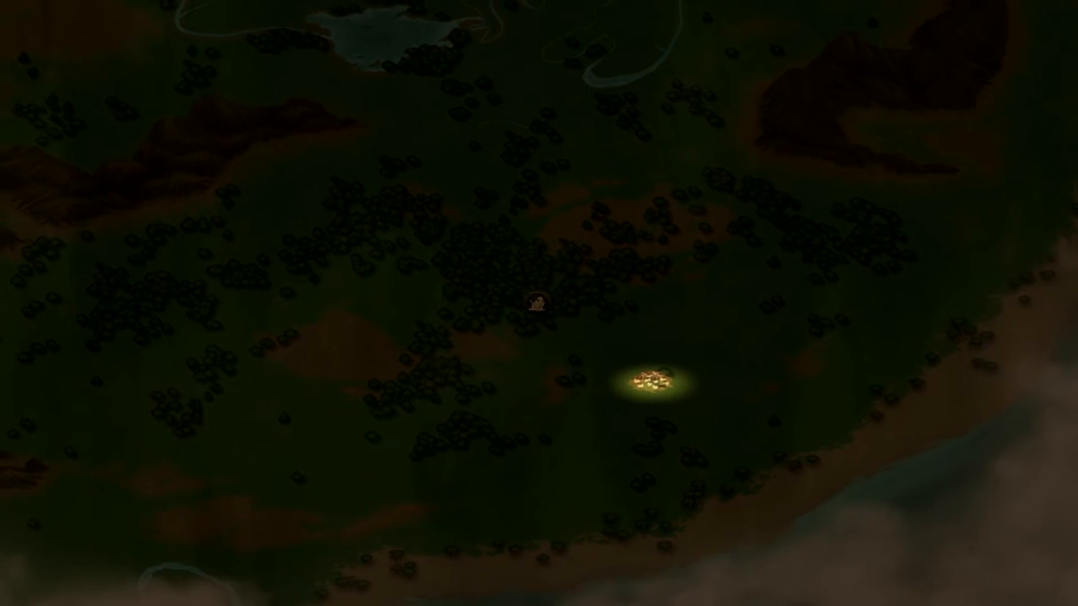
- Head into the forest wilderness and dismiss the controls help window
left_click(538, 301)
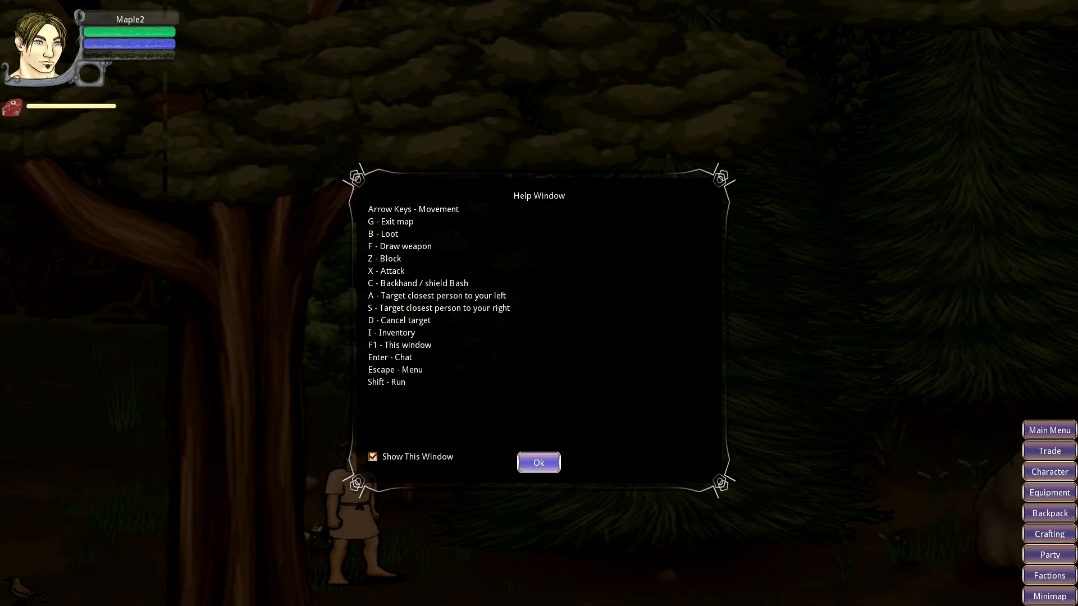
left_click(538, 462)
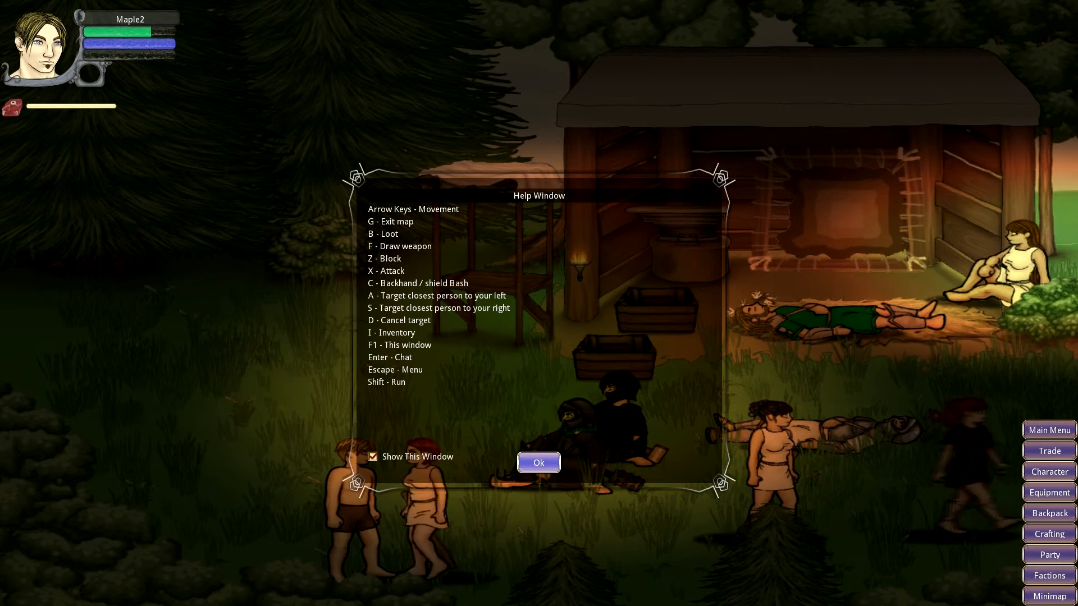
- Dismiss the controls help window at the wooded camp
left_click(538, 462)
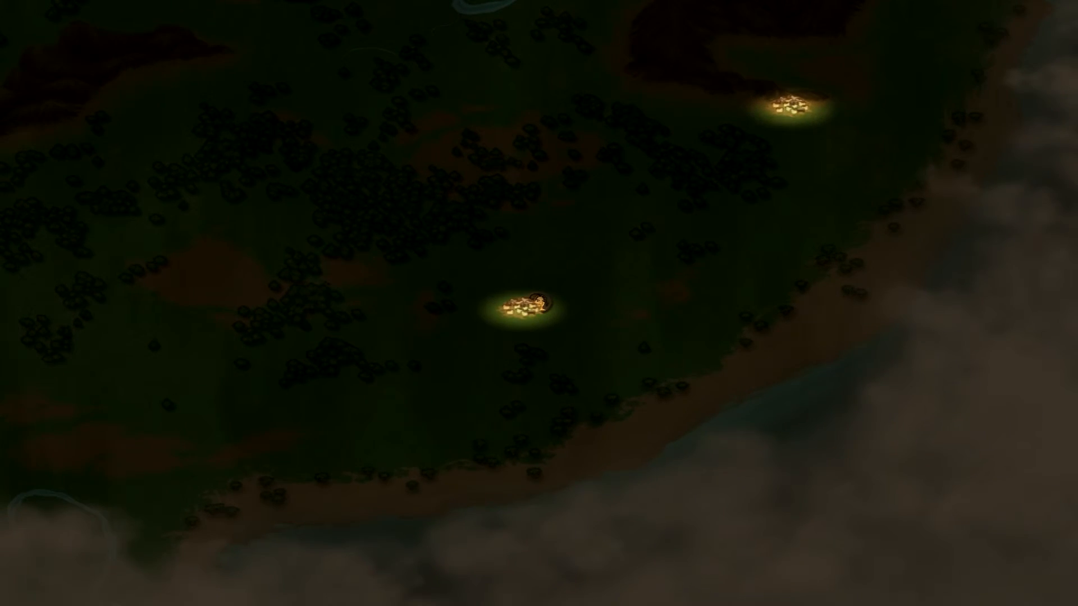
- Enter the town and take gear out of the town storage chest
left_click(526, 299)
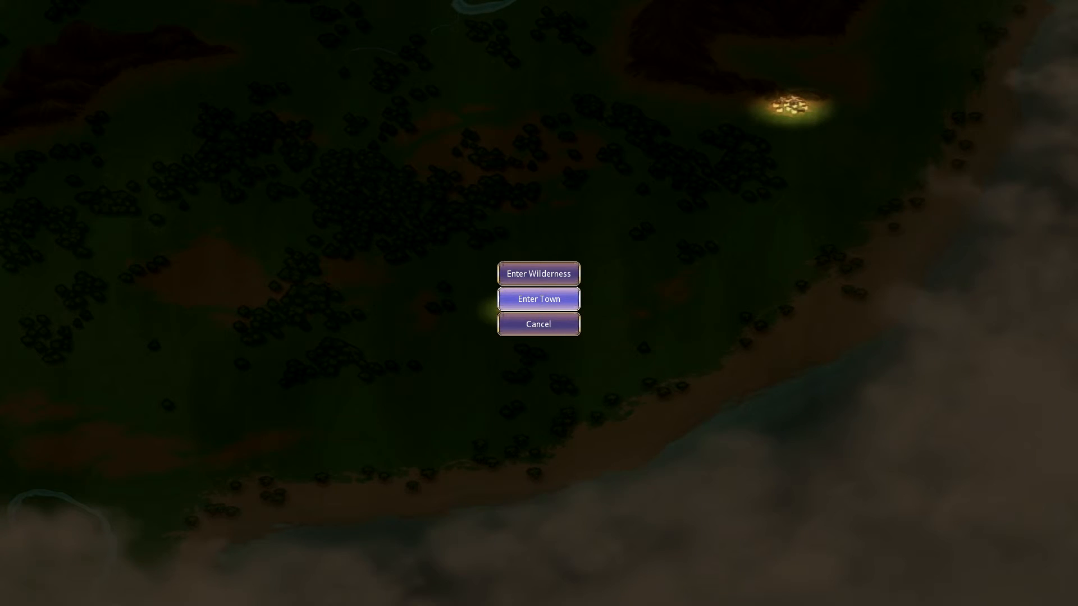
left_click(538, 298)
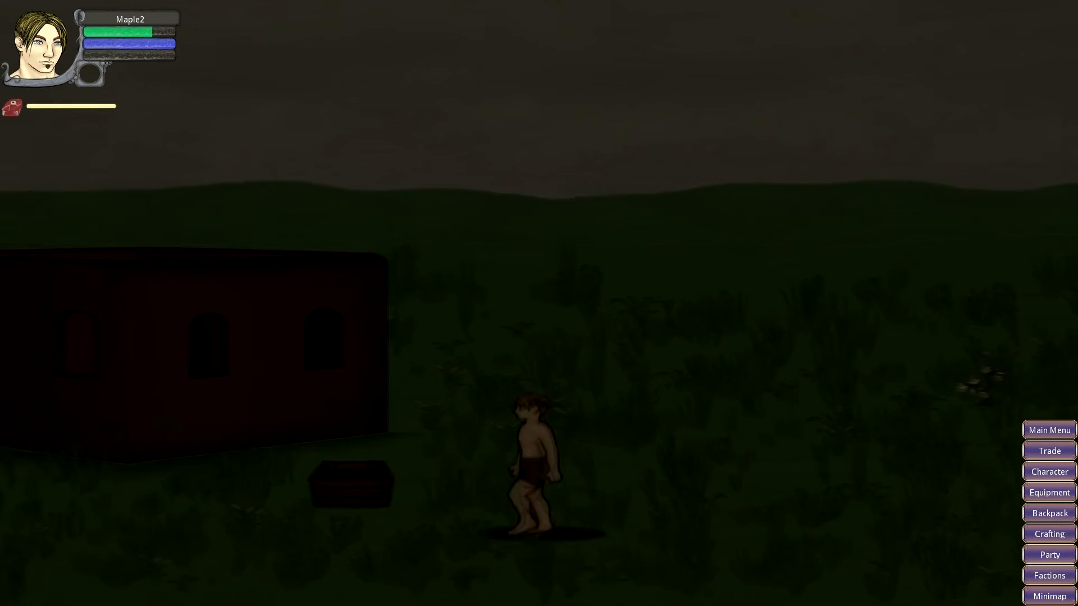
left_click(350, 485)
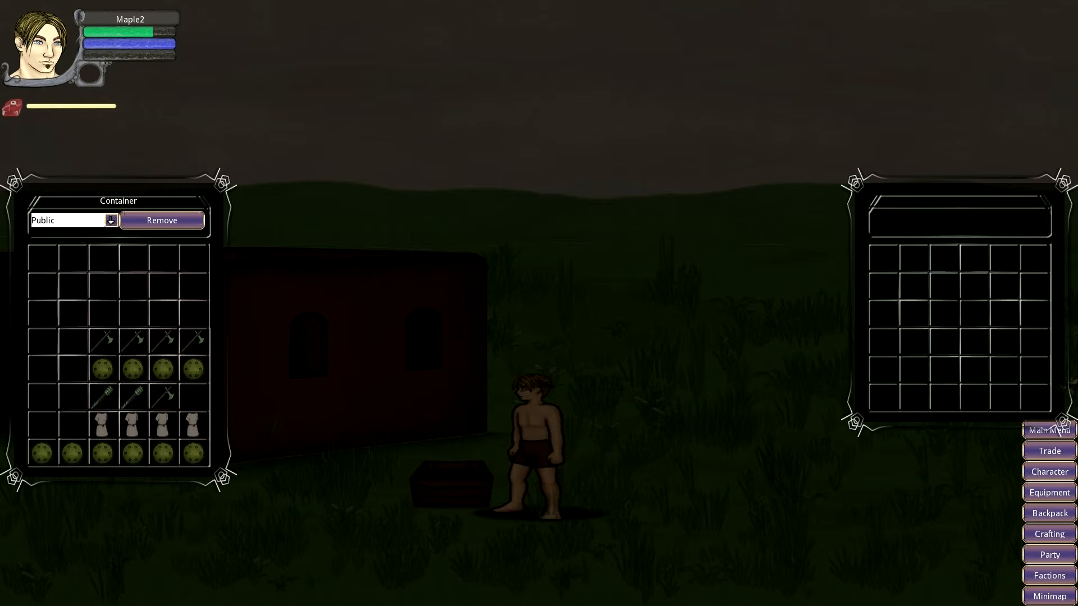
left_click_drag(102, 340, 885, 256)
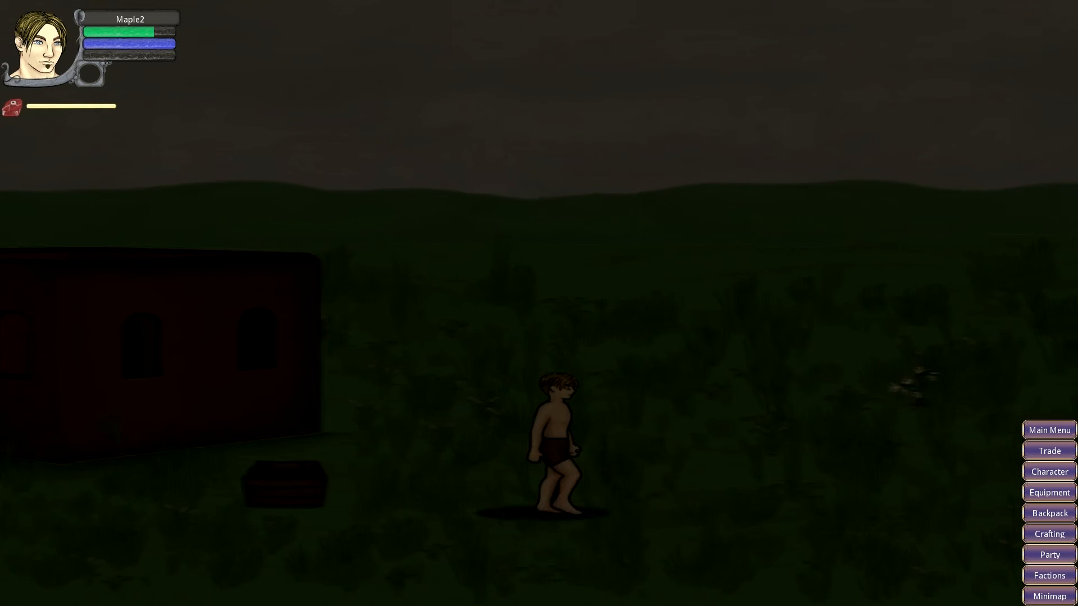
- Equip the shield and shirt on Maple2 from the backpack, then return to the map
left_click(1047, 513)
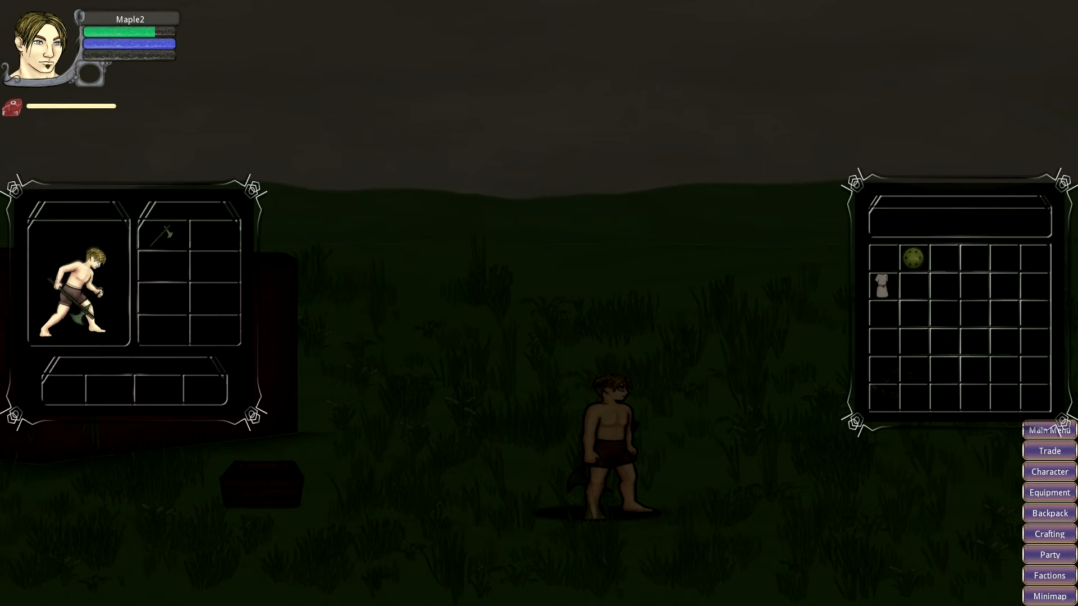
left_click_drag(912, 256, 214, 235)
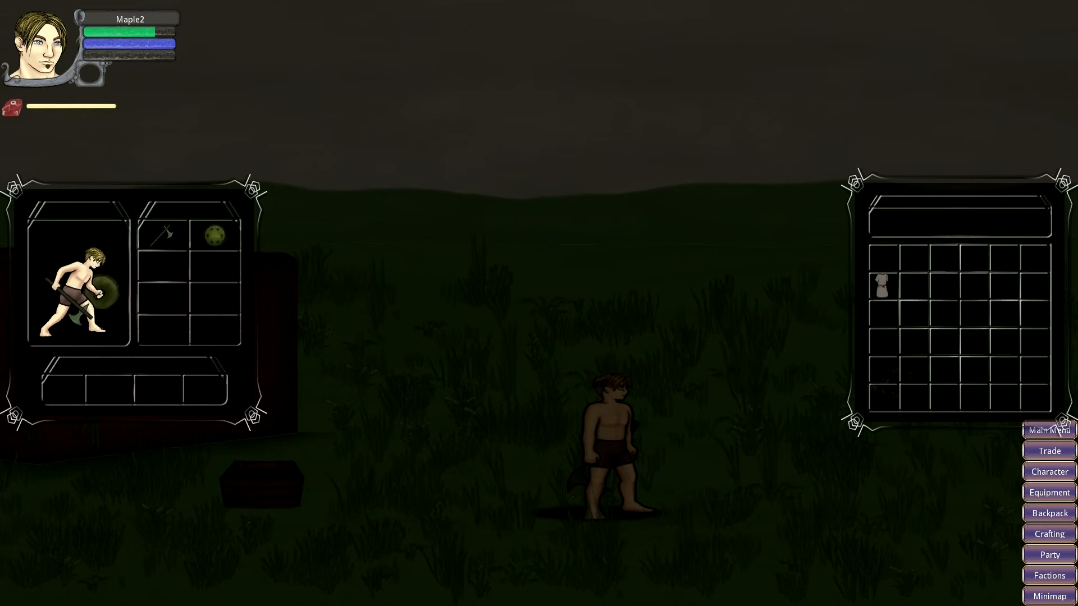
left_click_drag(881, 286, 159, 272)
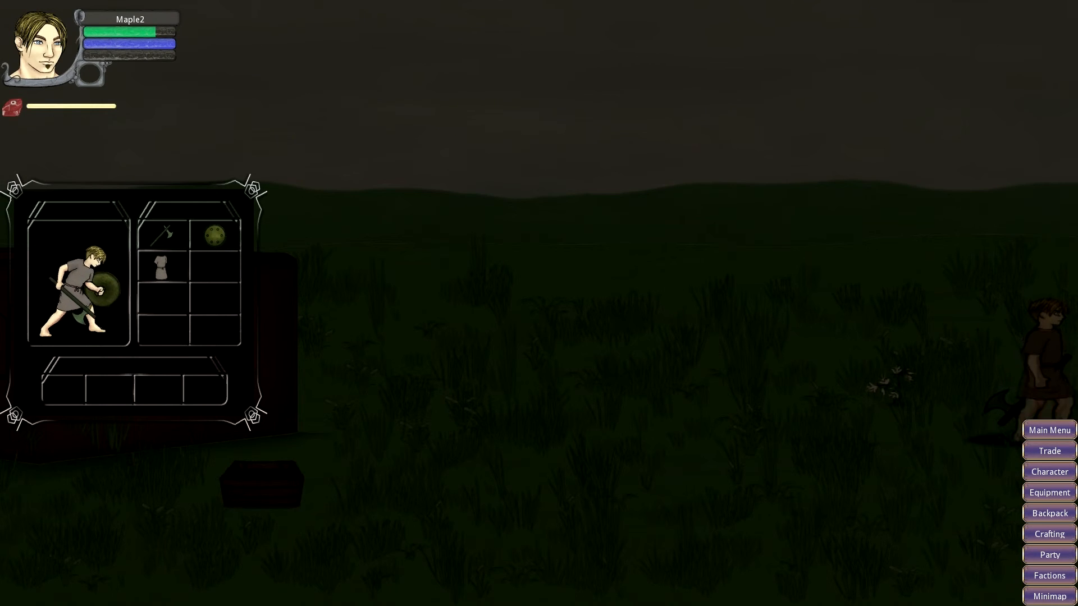
left_click(1047, 596)
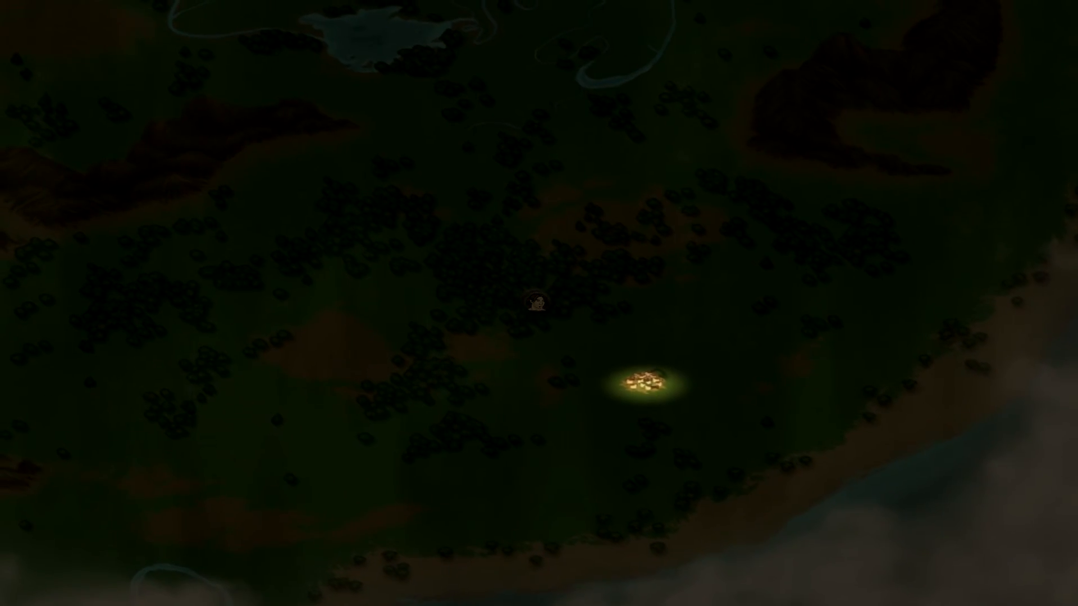
- Enter the forest wilderness from the map marker, dismissing both help windows
left_click(538, 304)
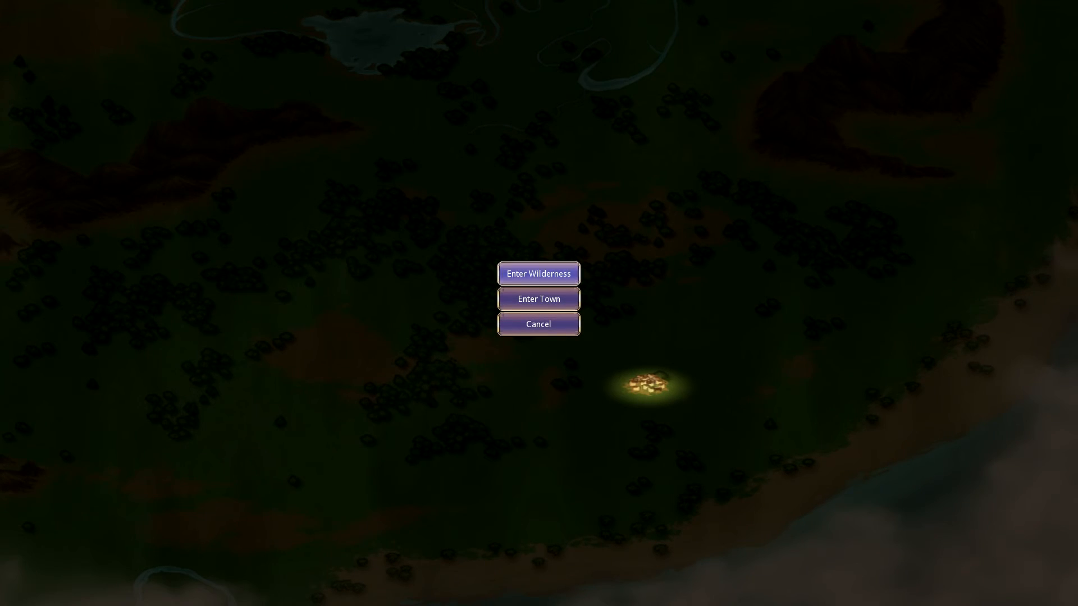
left_click(538, 298)
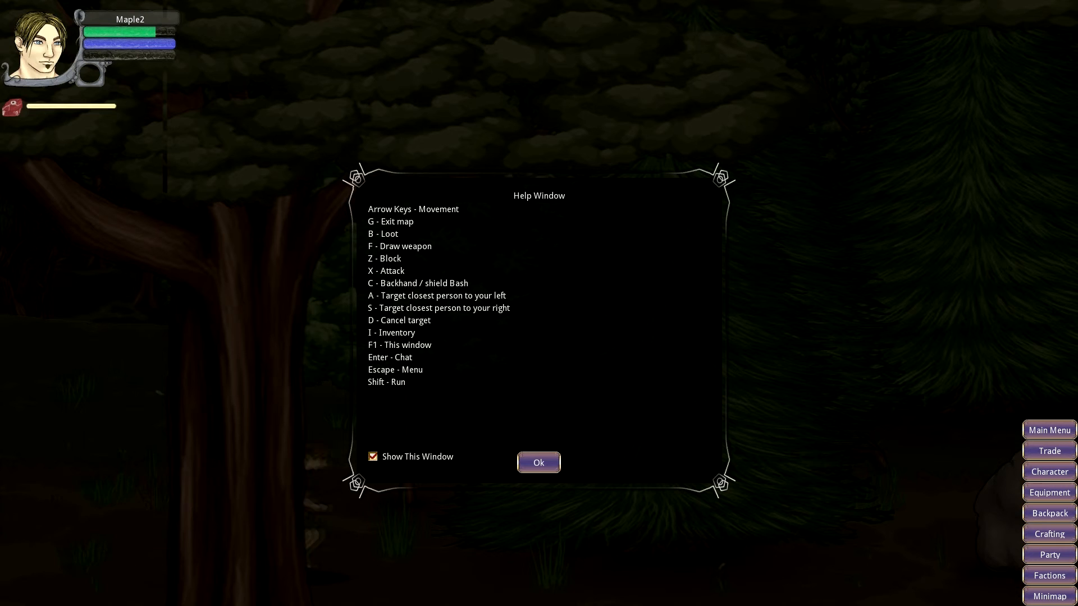
left_click(538, 463)
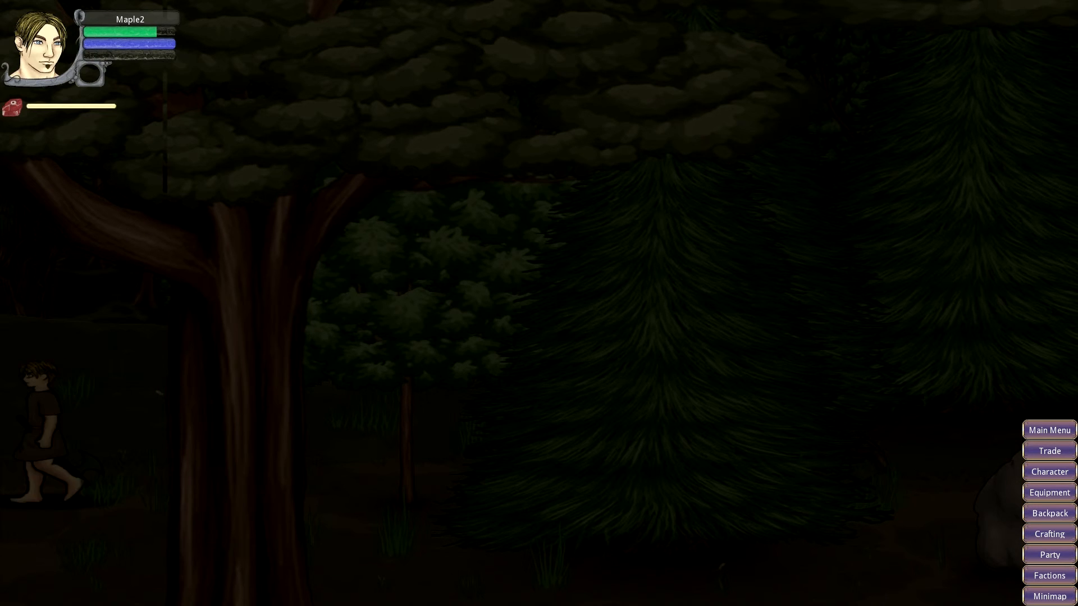
left_click(1048, 596)
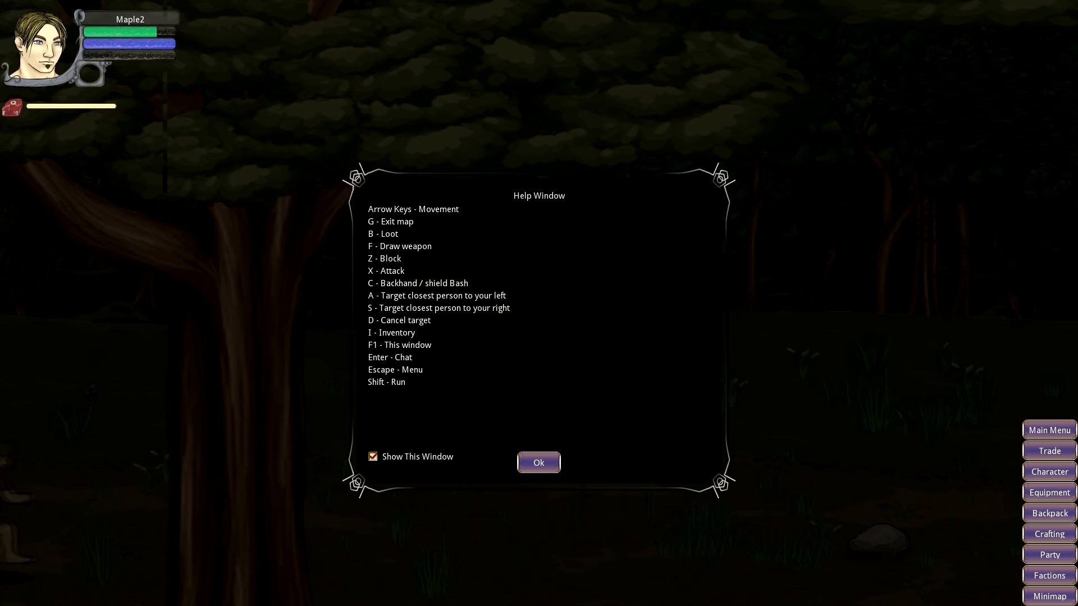
left_click(538, 462)
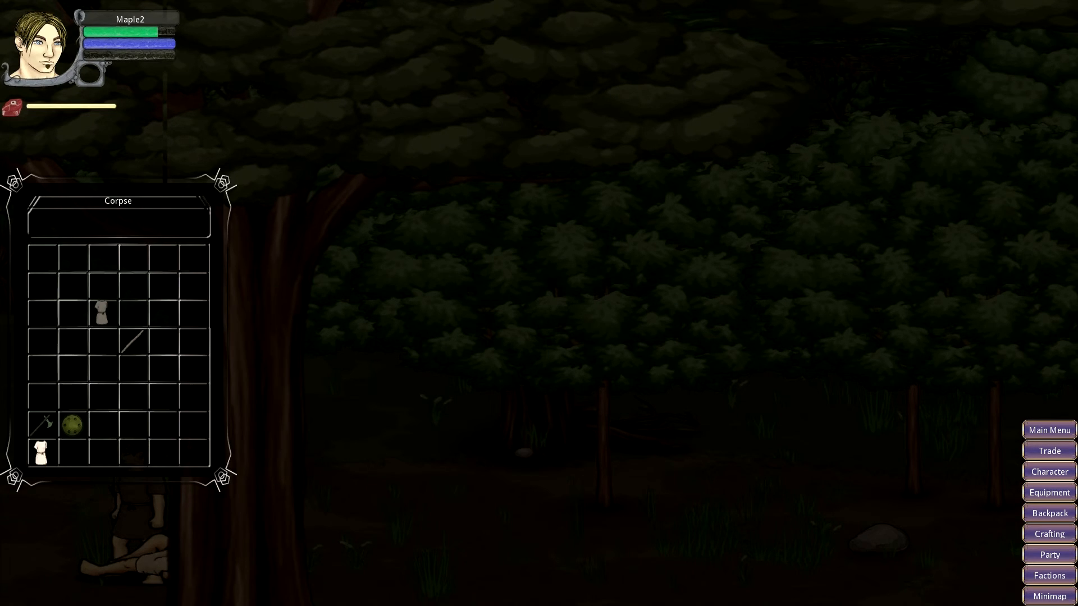
- Move the shield and axe from the corpse into the backpack, then dismiss the camp help
left_click(1049, 513)
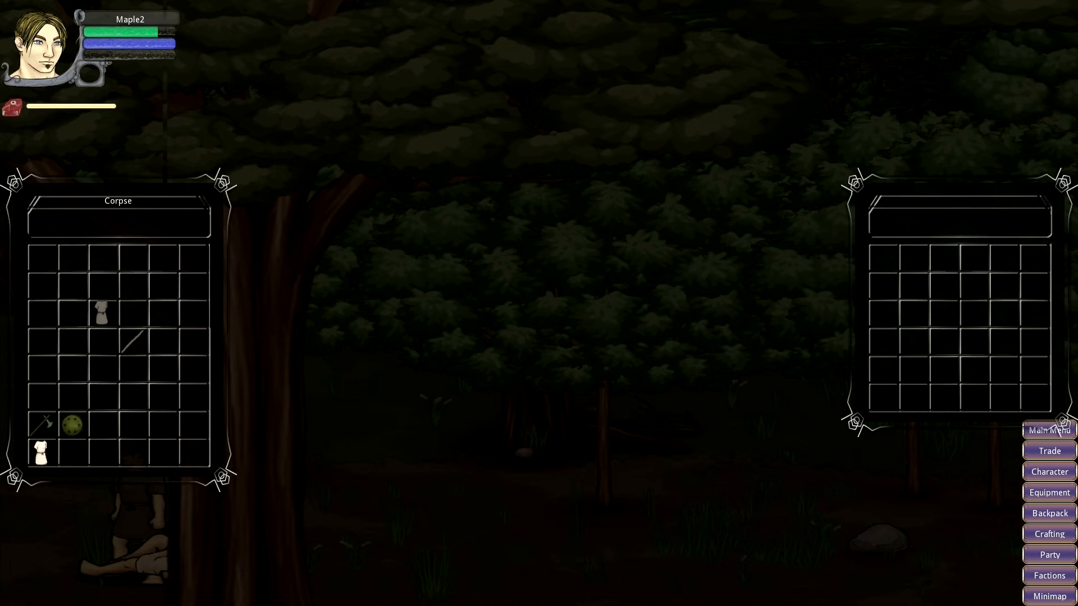
left_click_drag(71, 423, 881, 258)
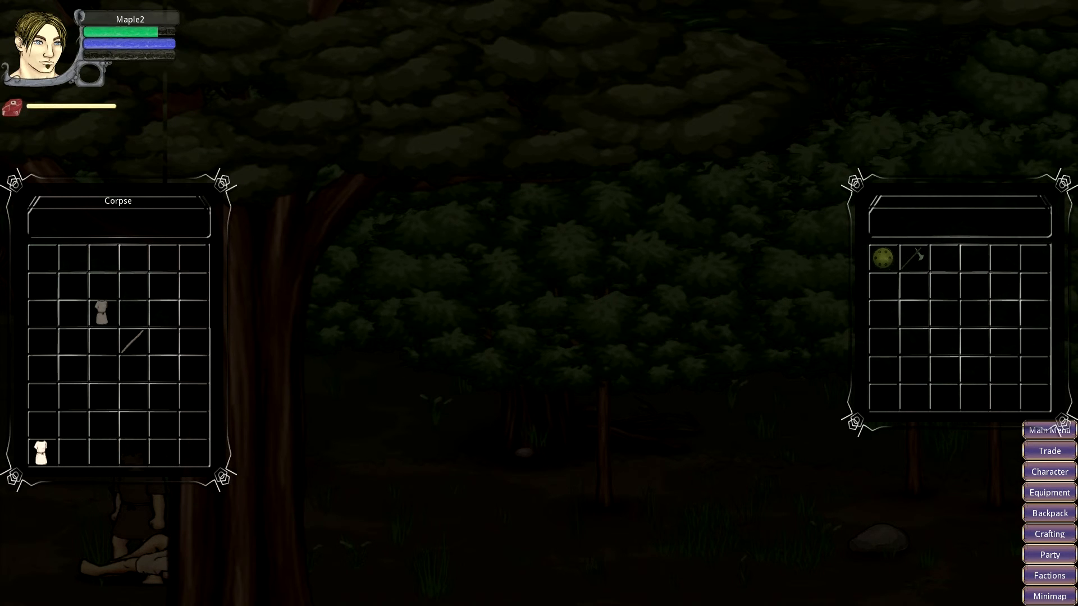
left_click_drag(41, 449, 882, 284)
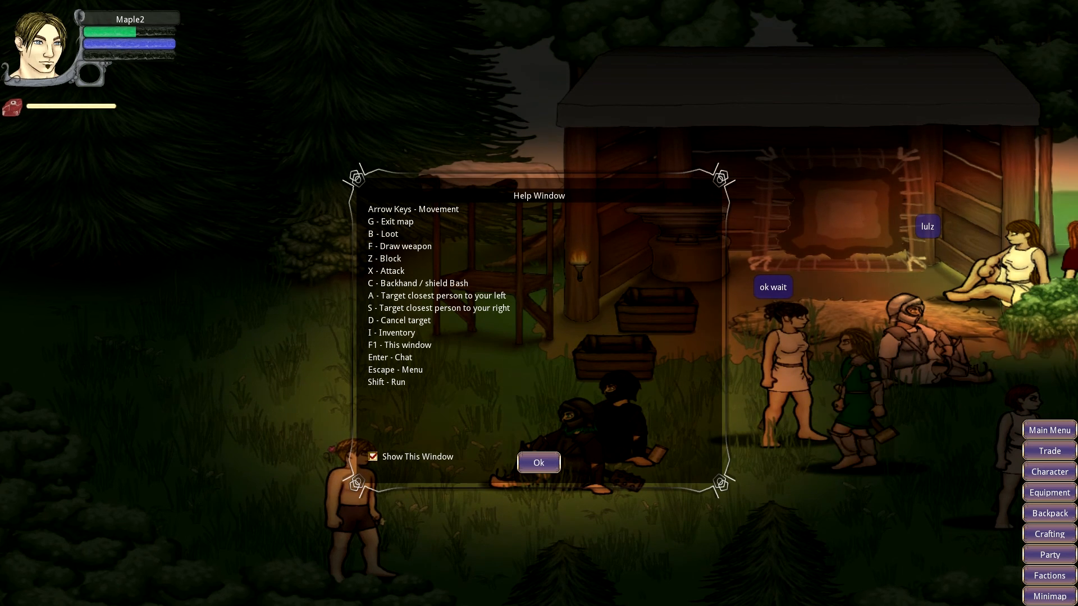
left_click(539, 463)
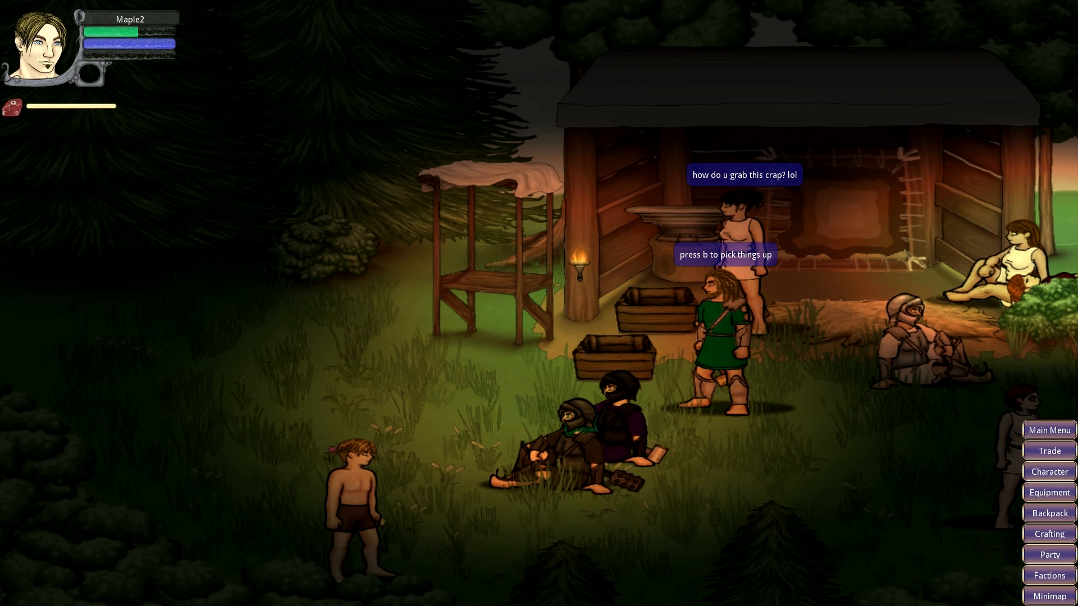